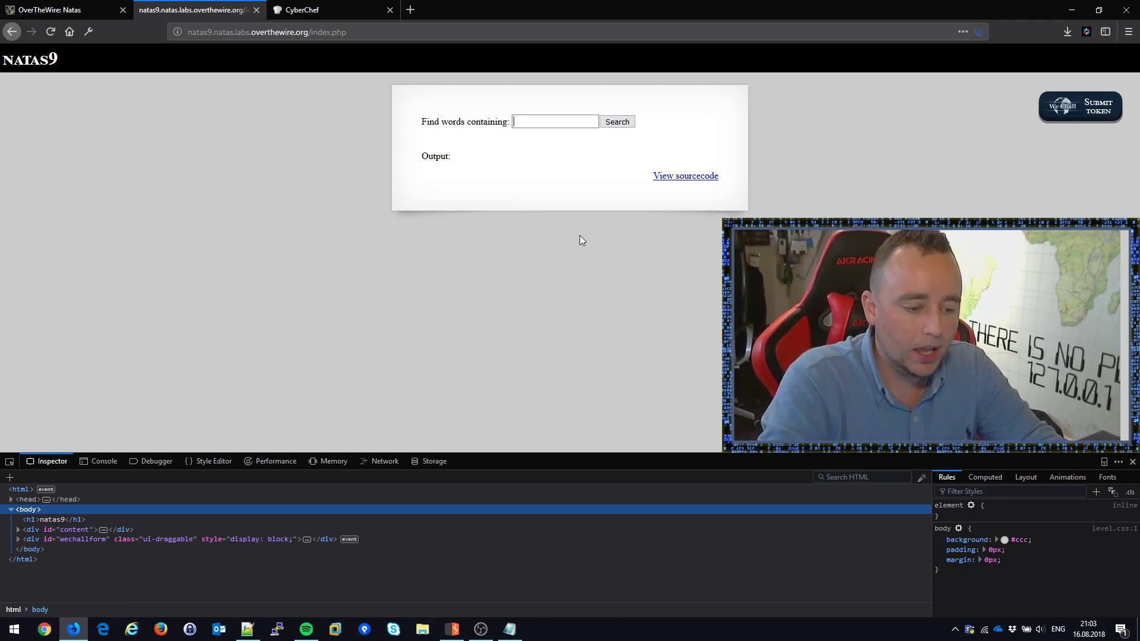
- Search Natas9 for words containing 'test' and view the results page's source
click(617, 122)
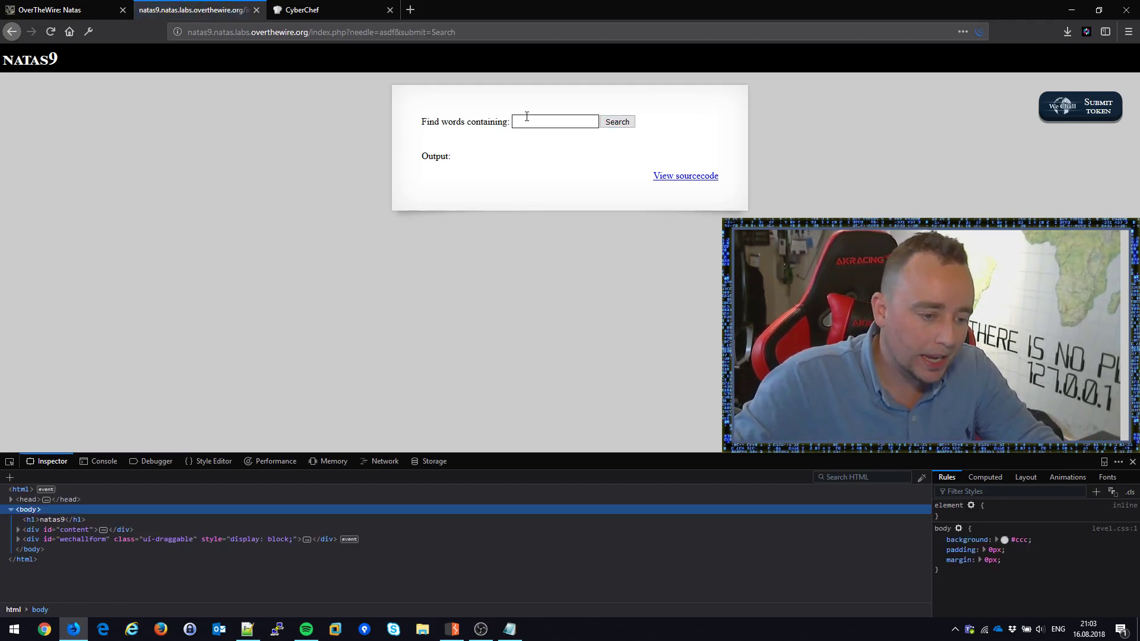
click(617, 122)
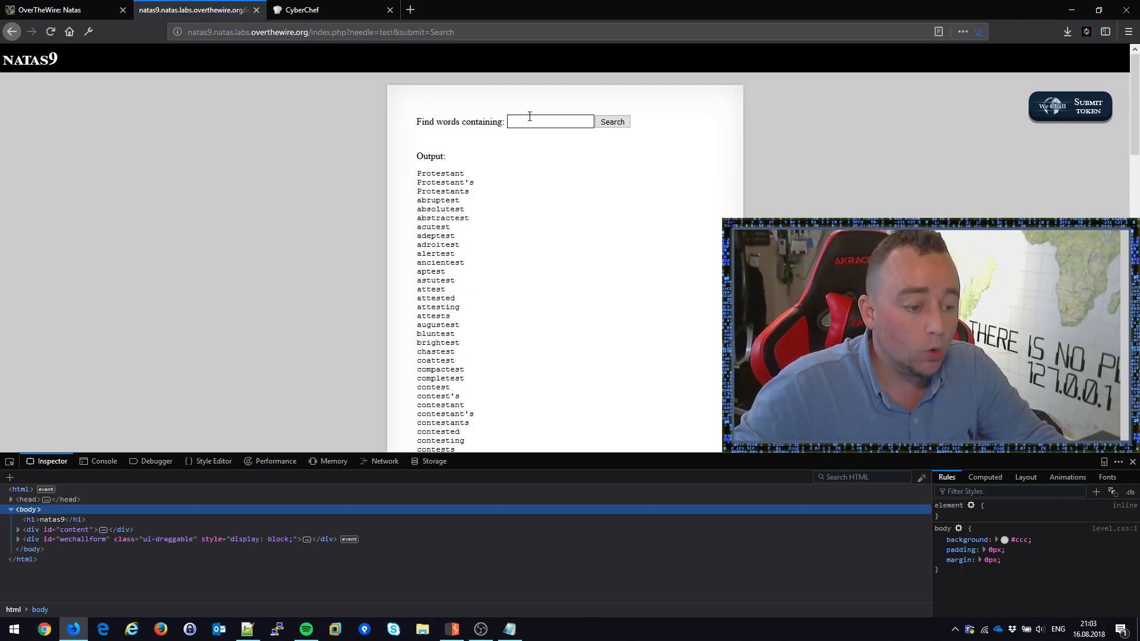
scroll(down, 3)
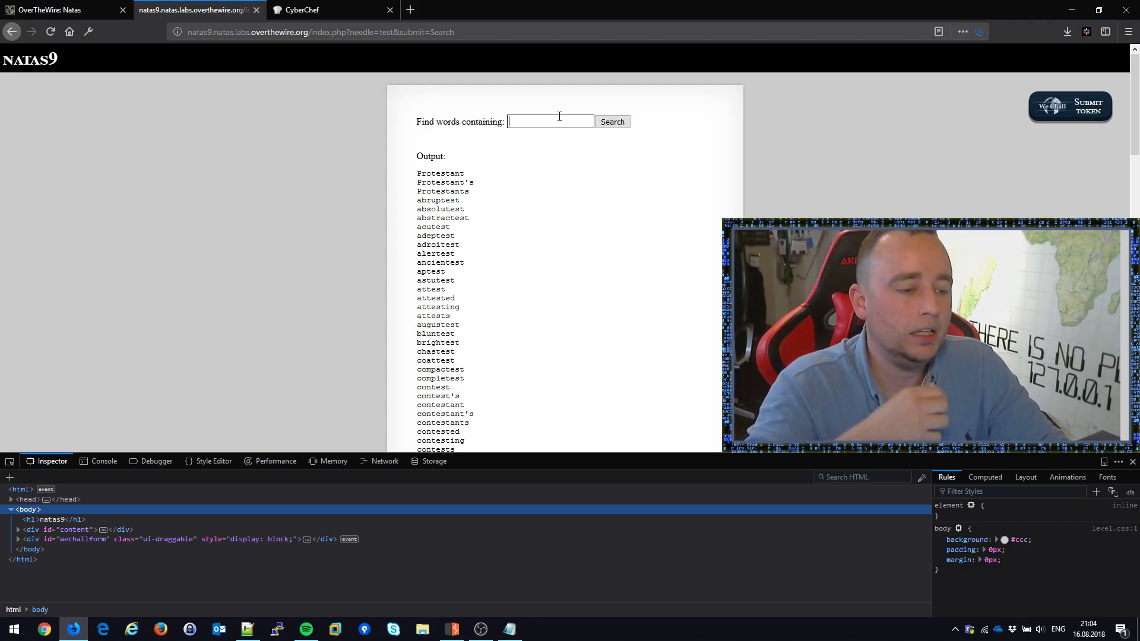
double_click(483, 121)
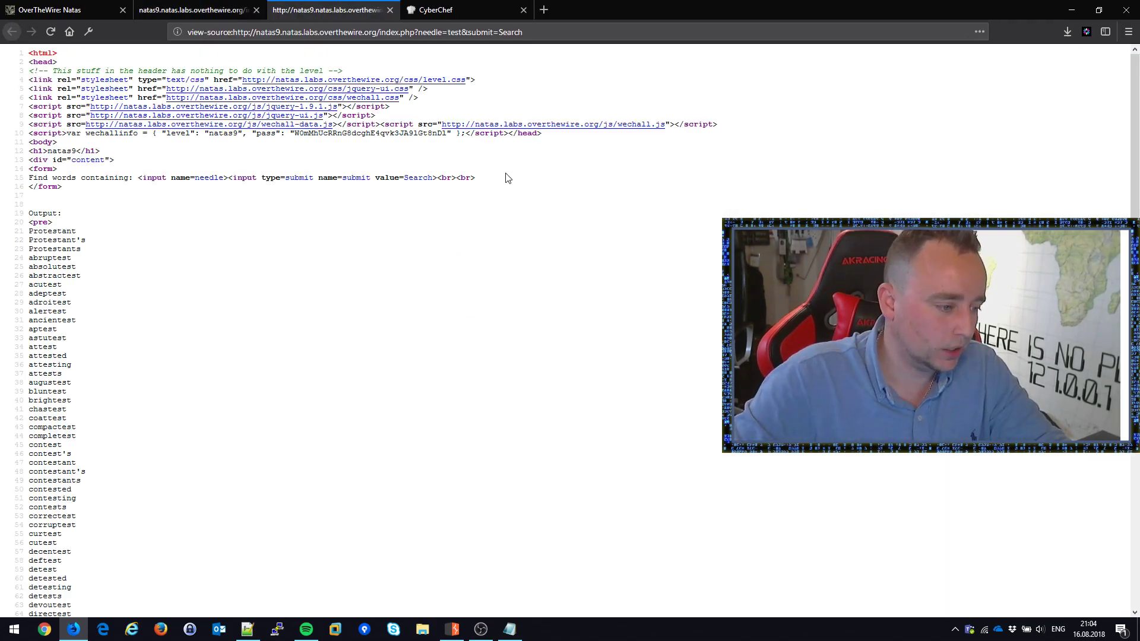
- Close the view-source tab to return to the Natas9 'test' results
drag(29, 221, 62, 284)
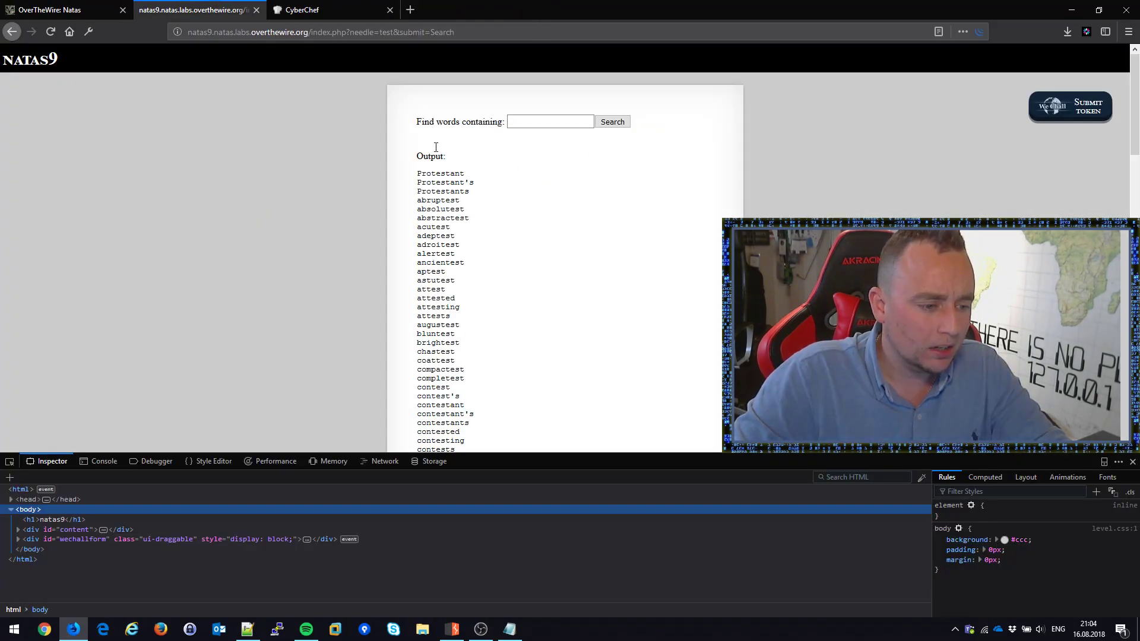
- Search Natas9 for the single letters a, b, then c
click(612, 122)
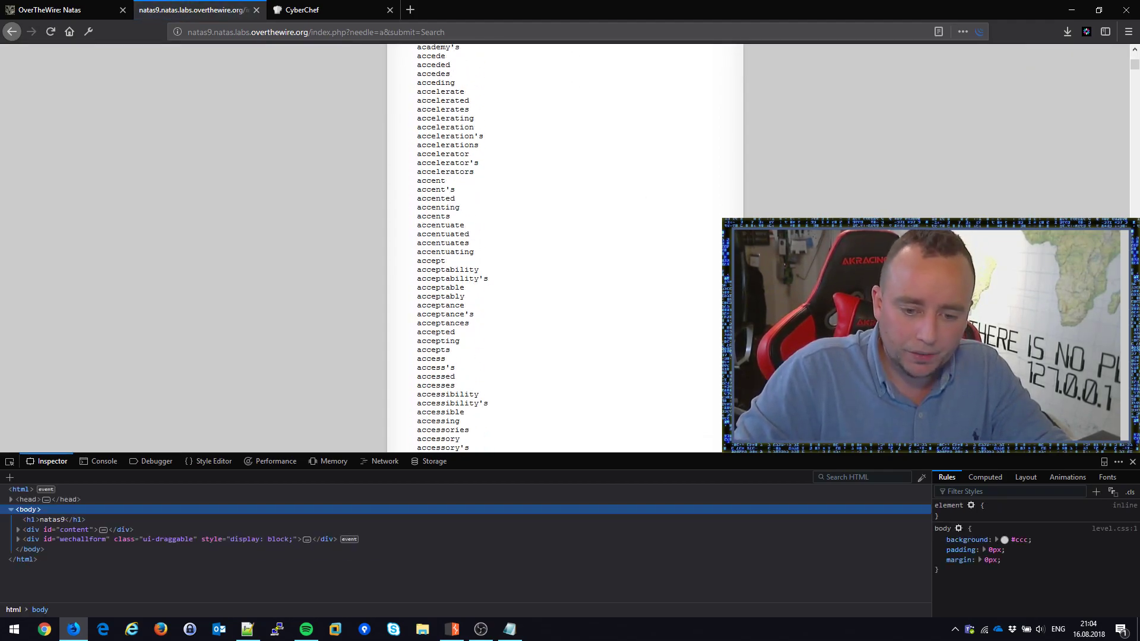
scroll(down, 3)
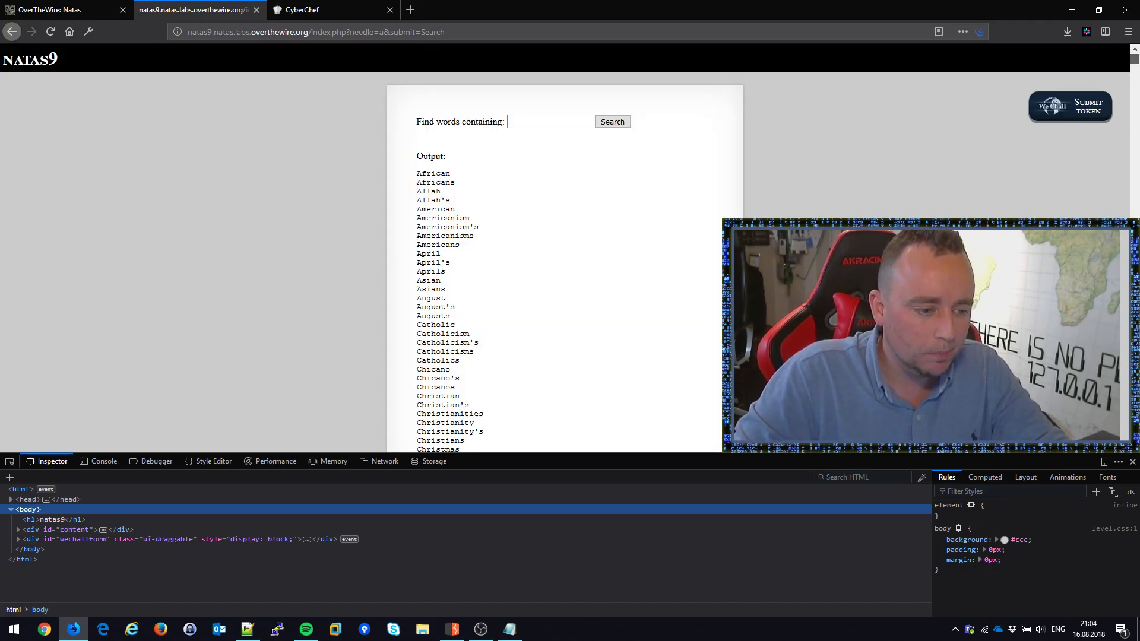
text(b)
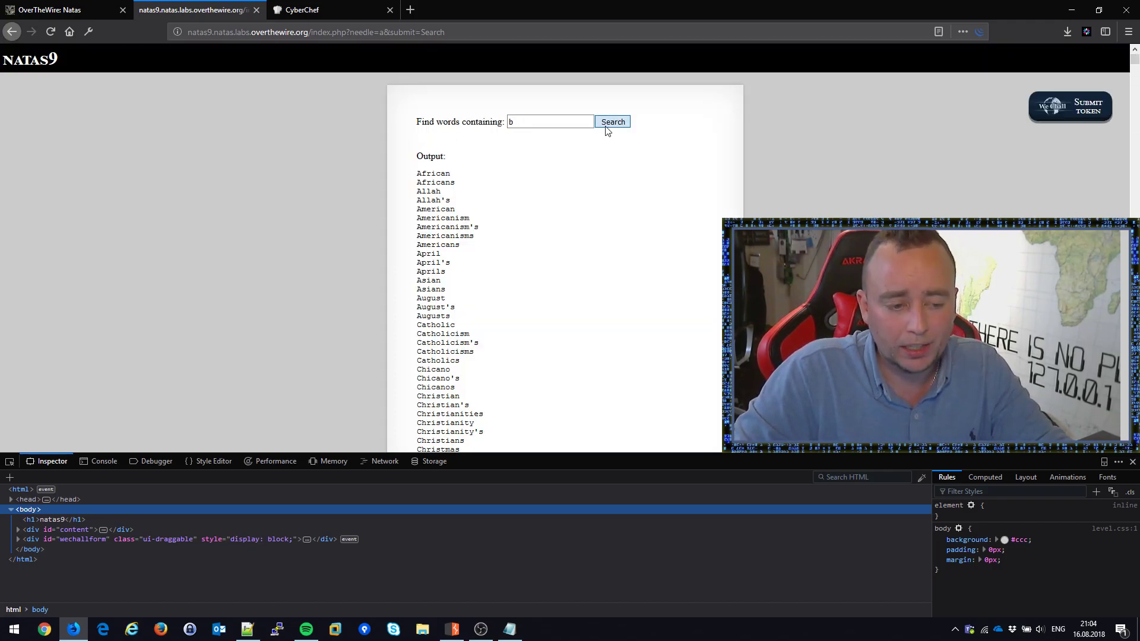
click(612, 121)
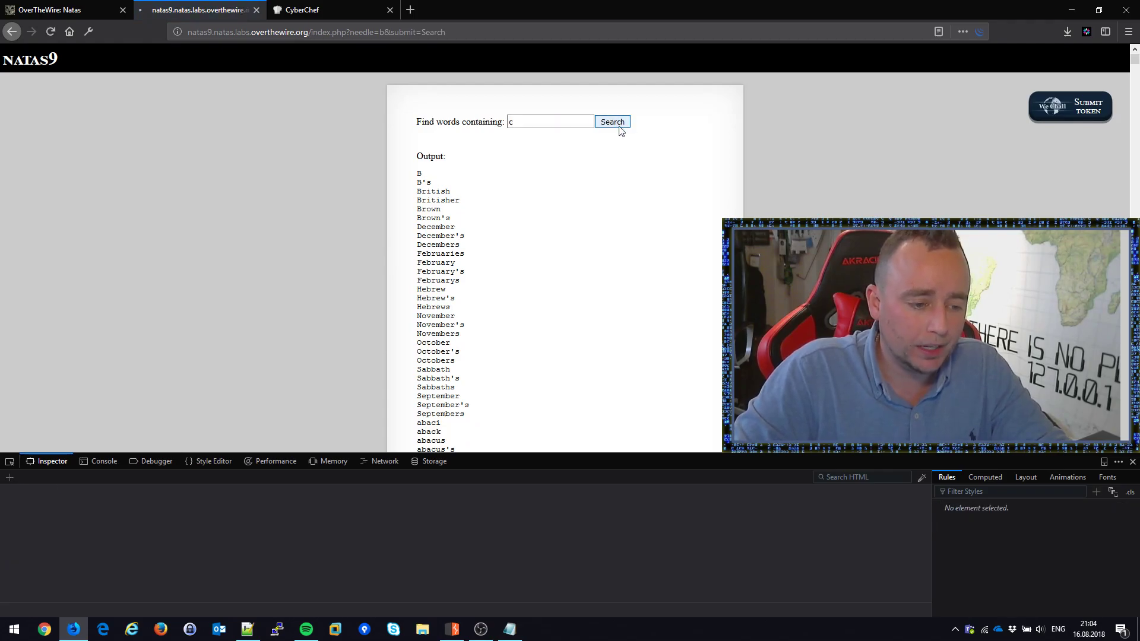
click(613, 122)
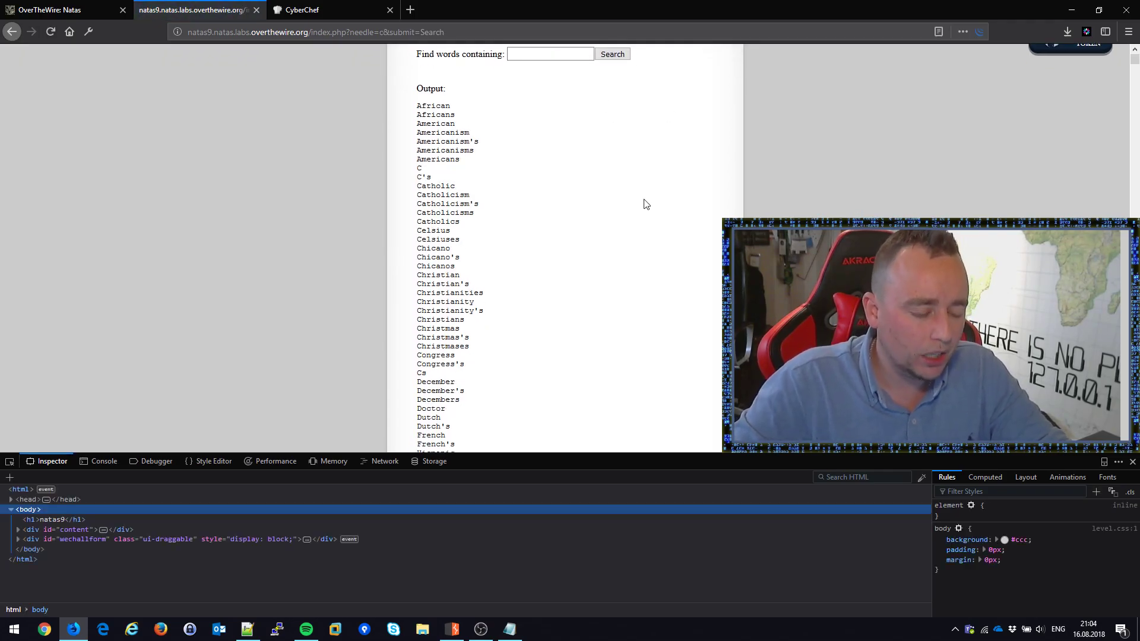
scroll(up, 3)
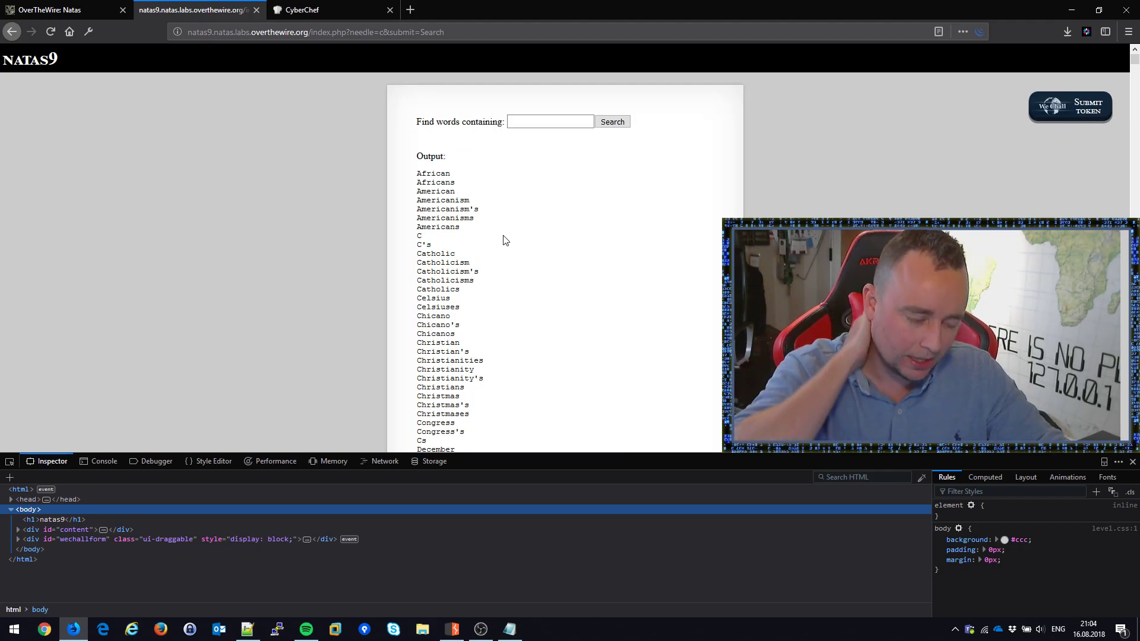
- Search Natas9 for 'a c' to get dictionary.txt-prefixed matches, then open cmd.exe
text(a c)
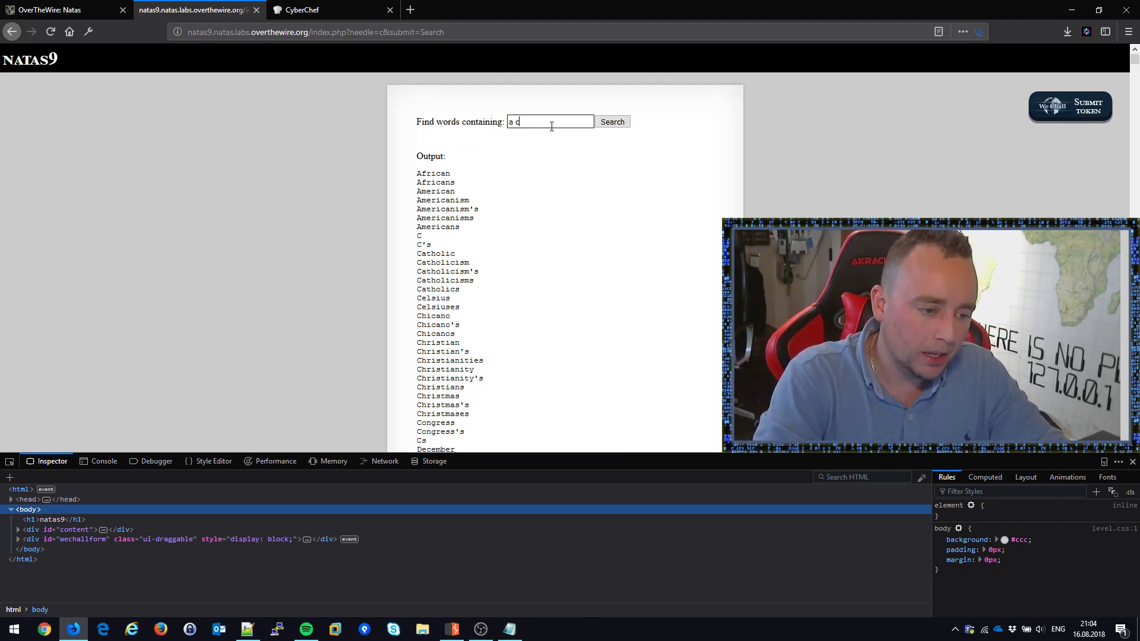
click(613, 122)
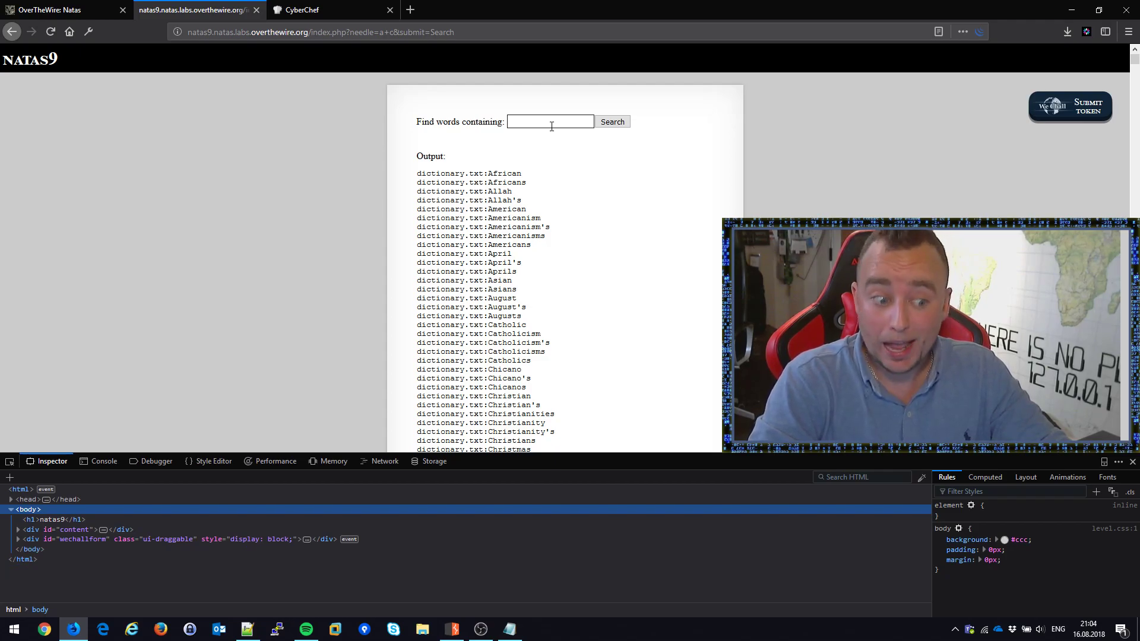
text(a c)
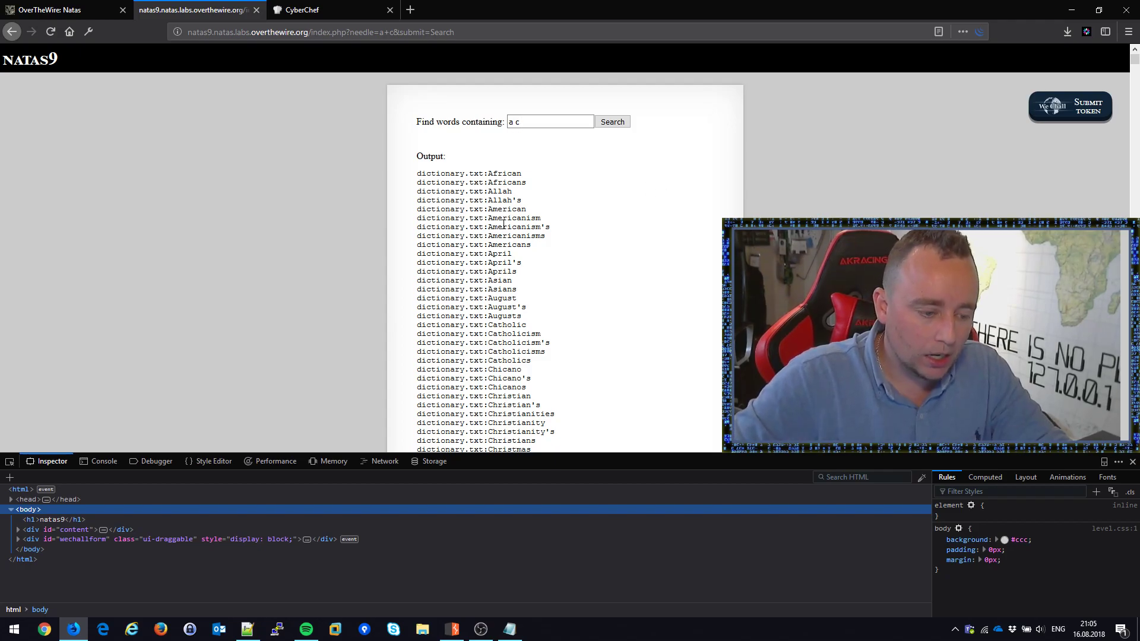
scroll(down, 3)
text(mkdir)
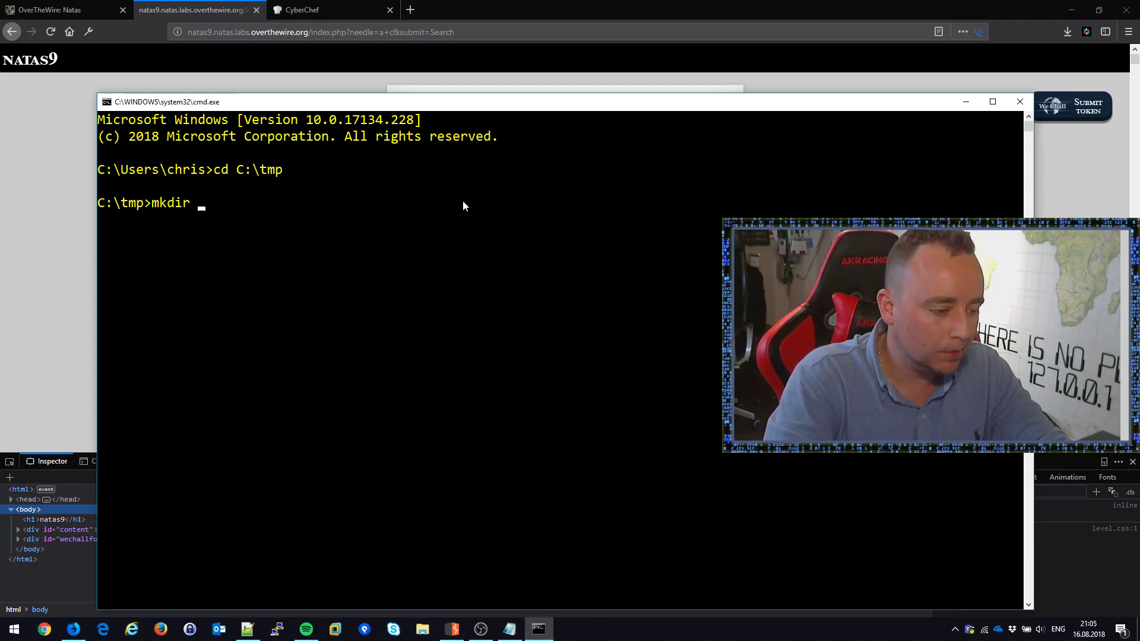
- Create folder overthewire with dictionary.txt (dog) and test.txt (horse), then attempt grep
text(overtehw)
text(echo)
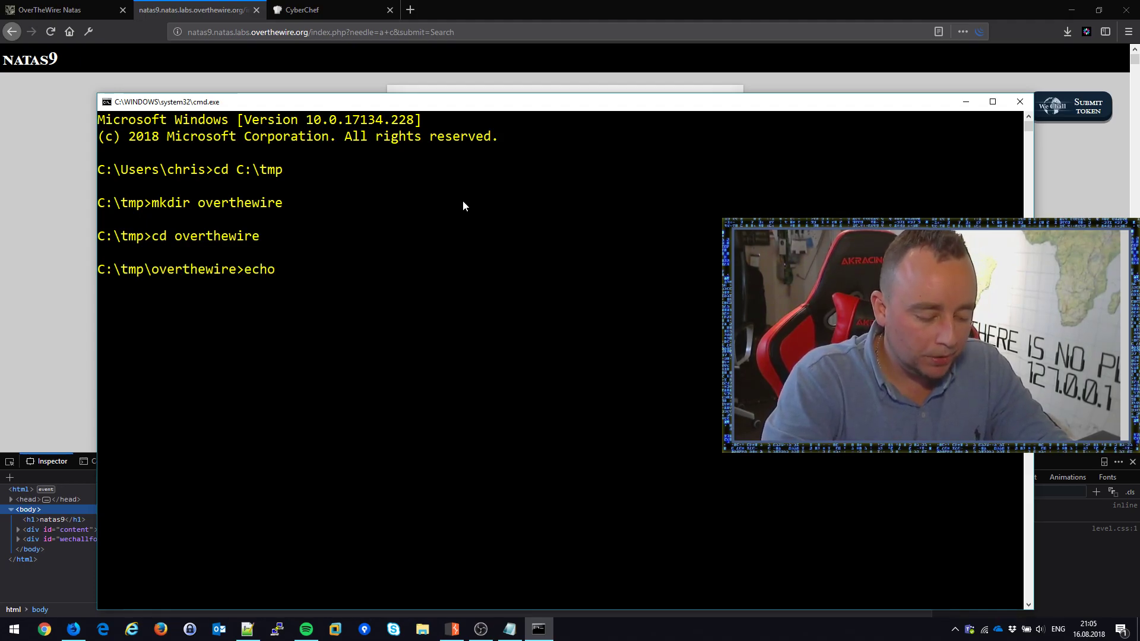
text(dog >)
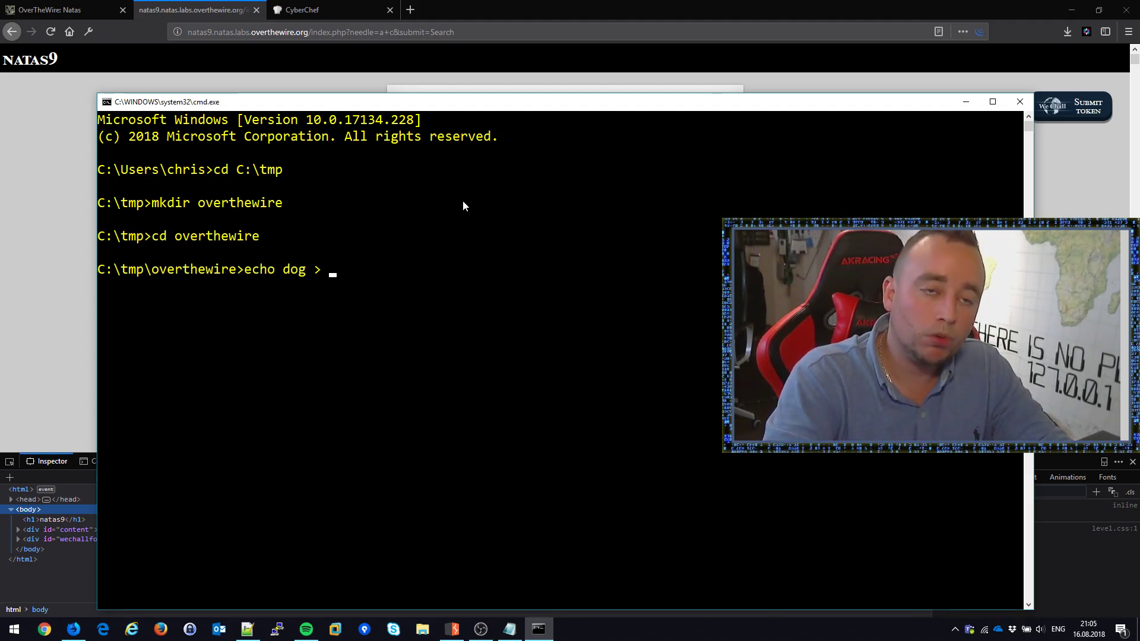
text(dic)
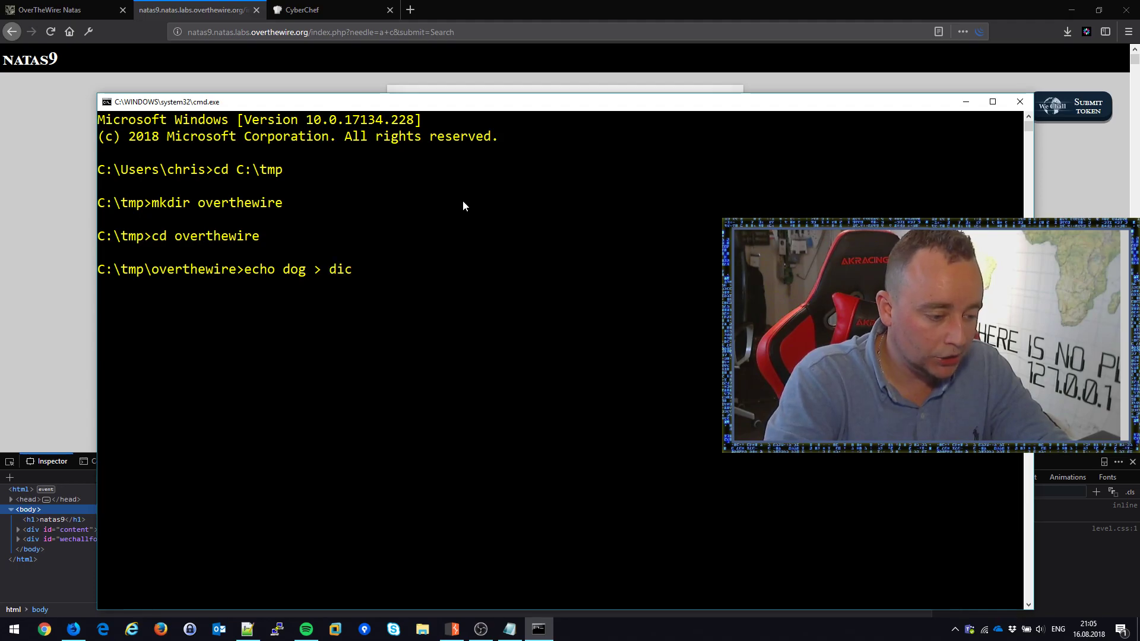
text(to)
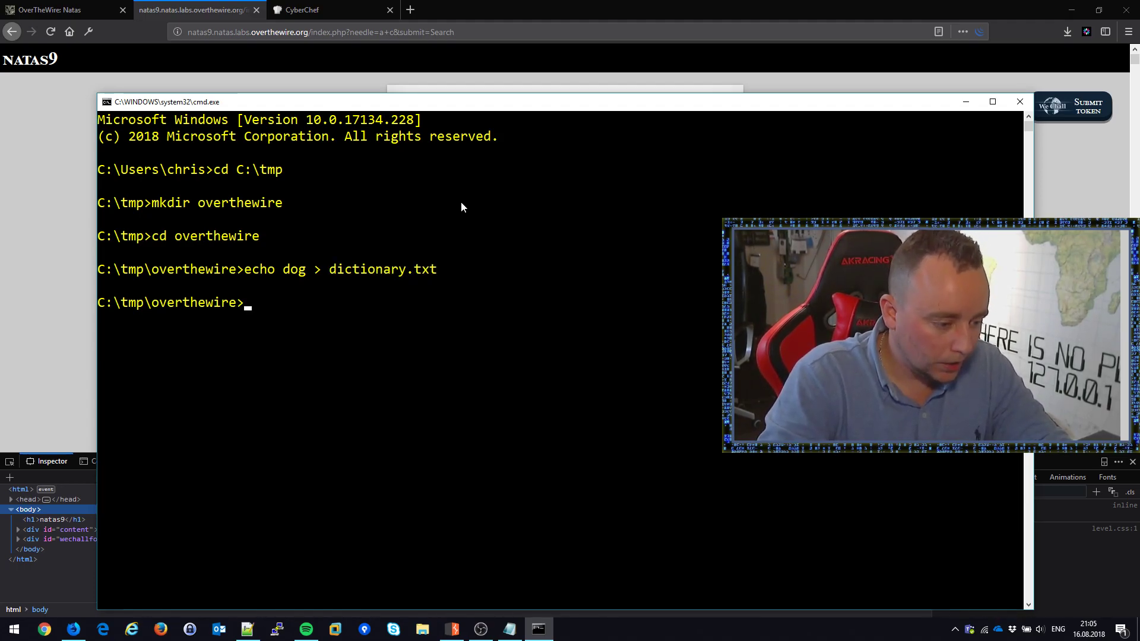
text(echo horse >)
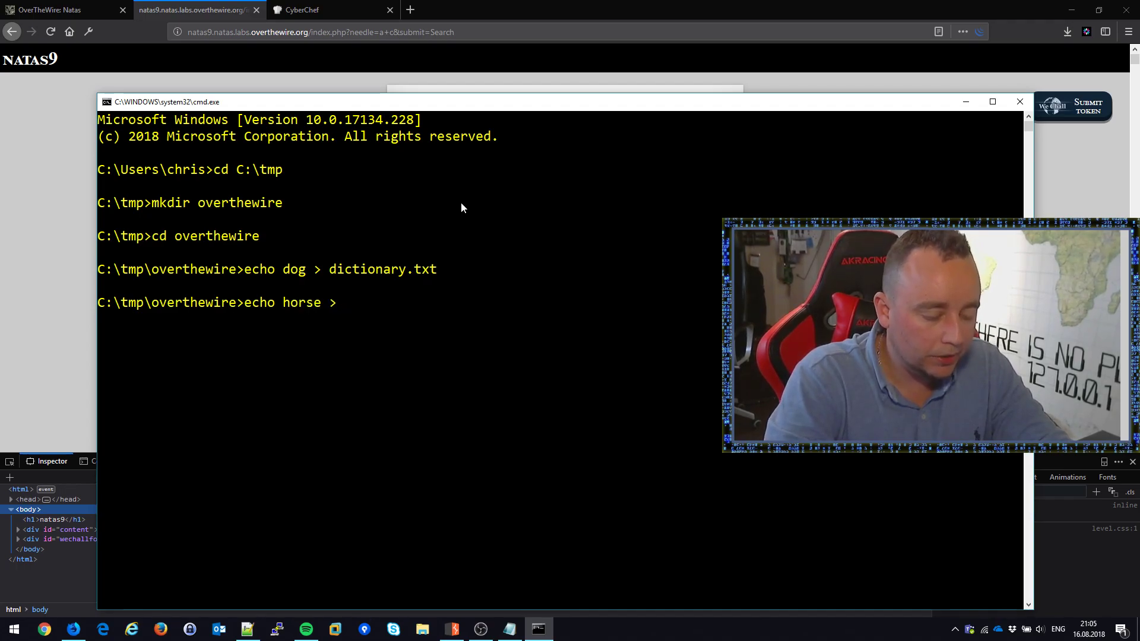
text(test.txt)
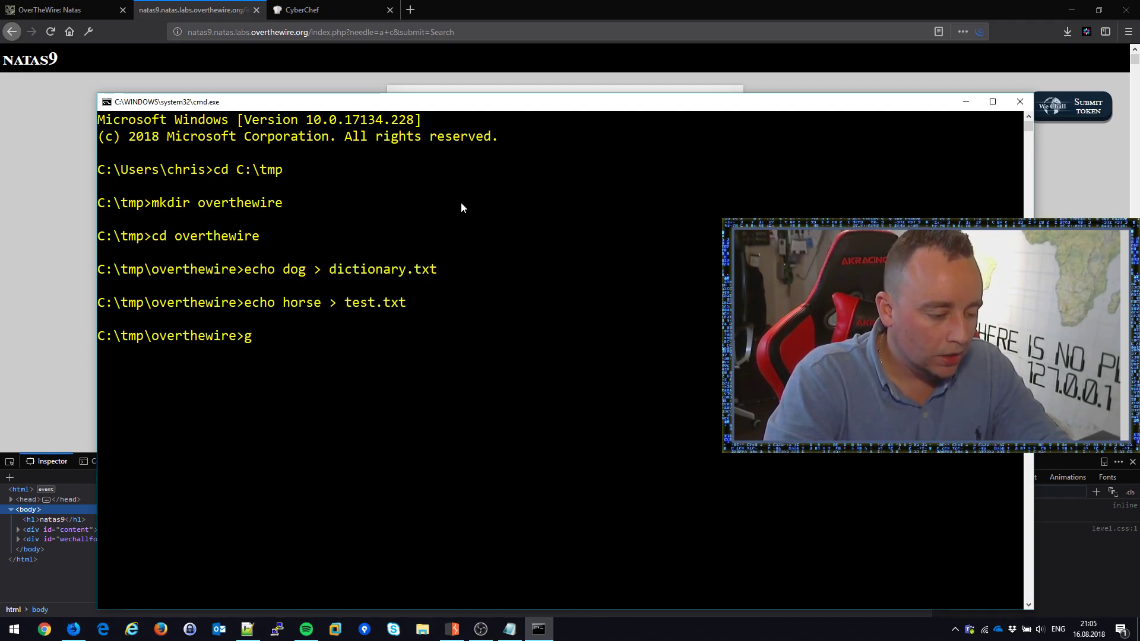
text(rep d dictionary.txt)
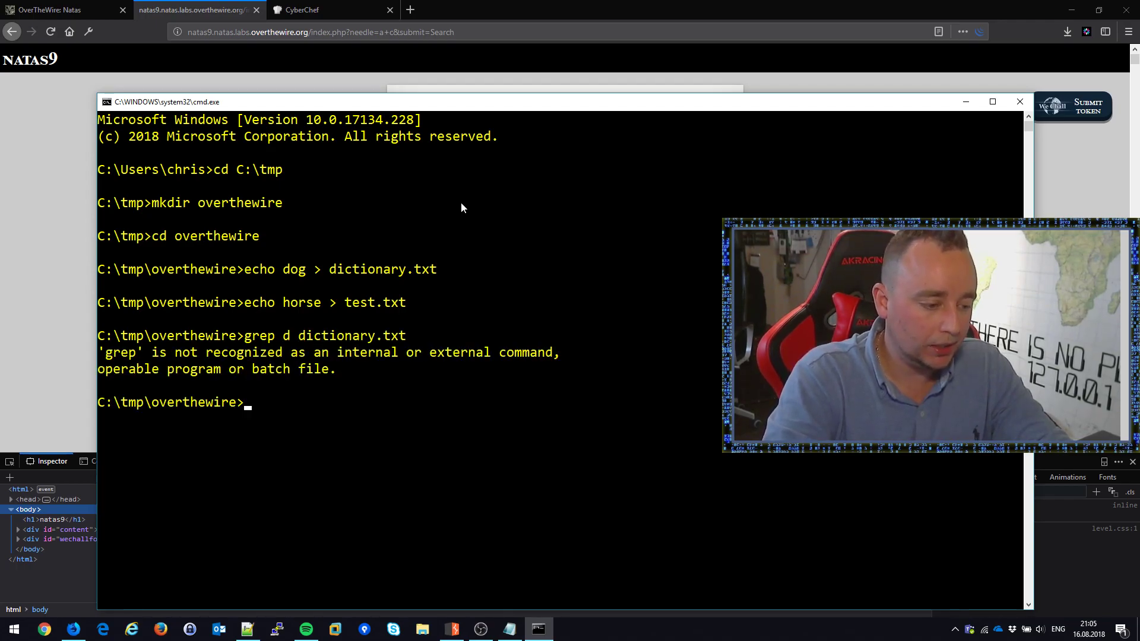
- In bash, grep 'd' in dictionary.txt and 'o' across test.txt and dictionary.txt
text(bash)
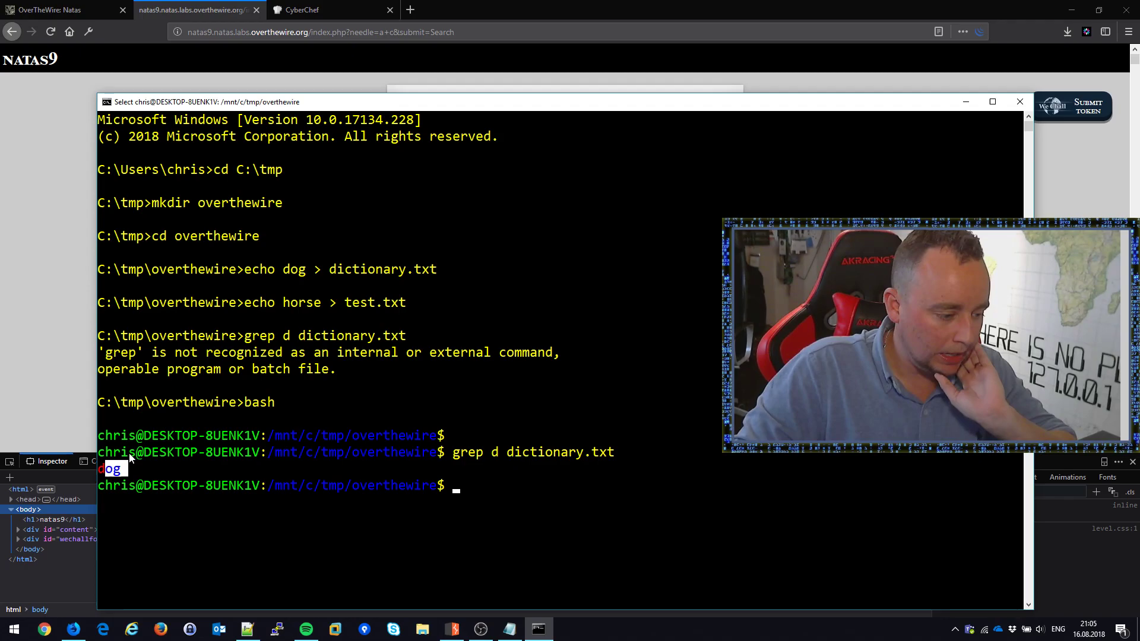
text(grep d dictionary.txt)
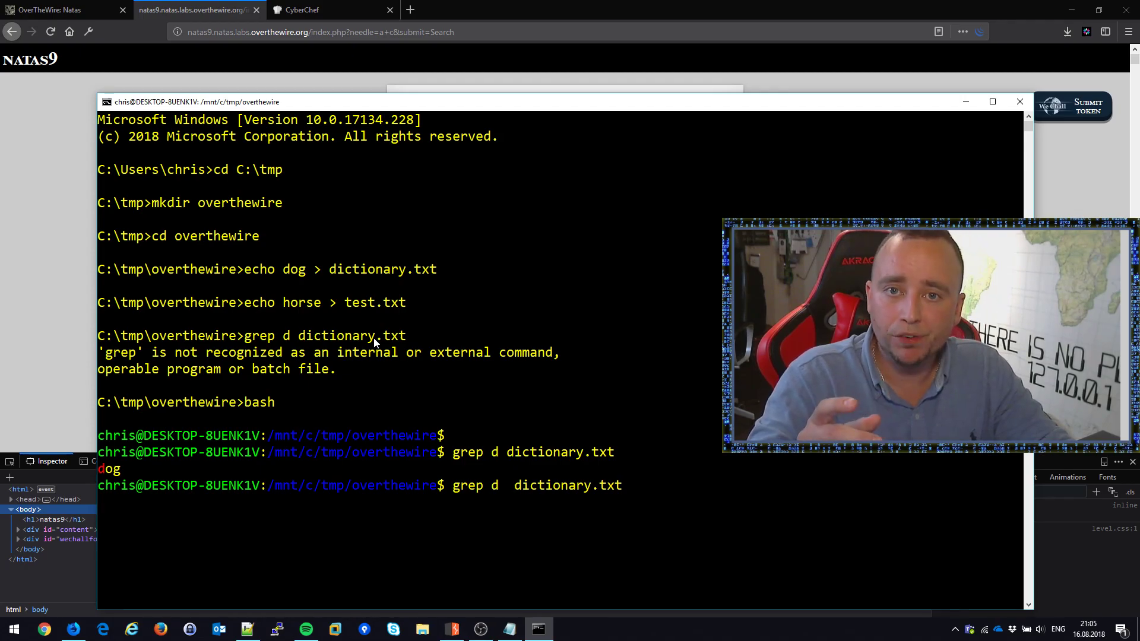
text(o)
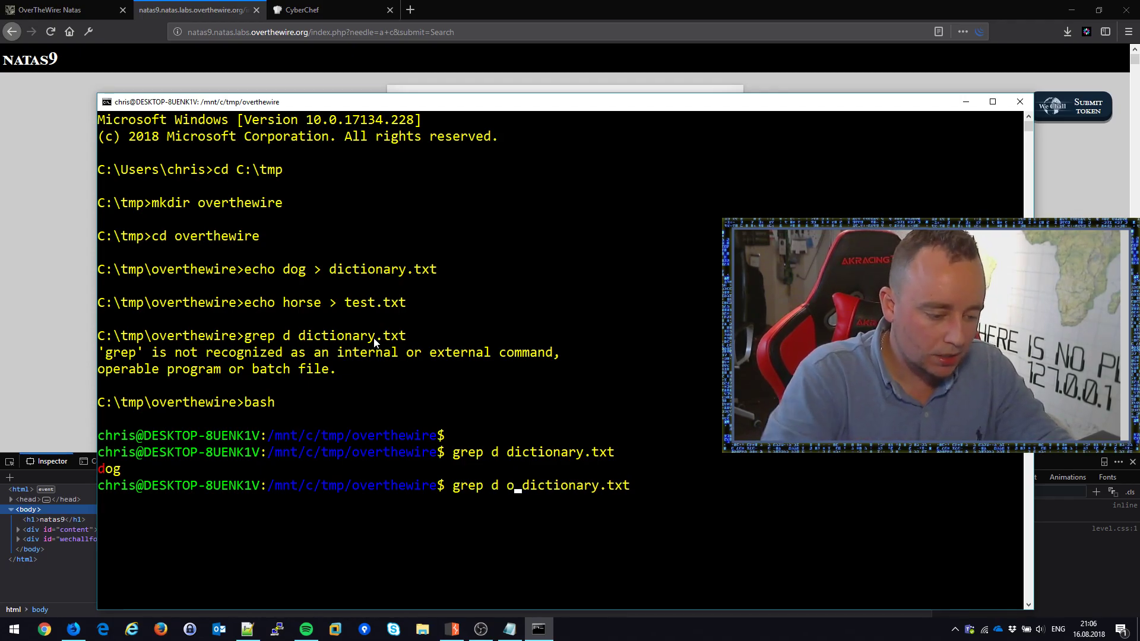
text(" ")
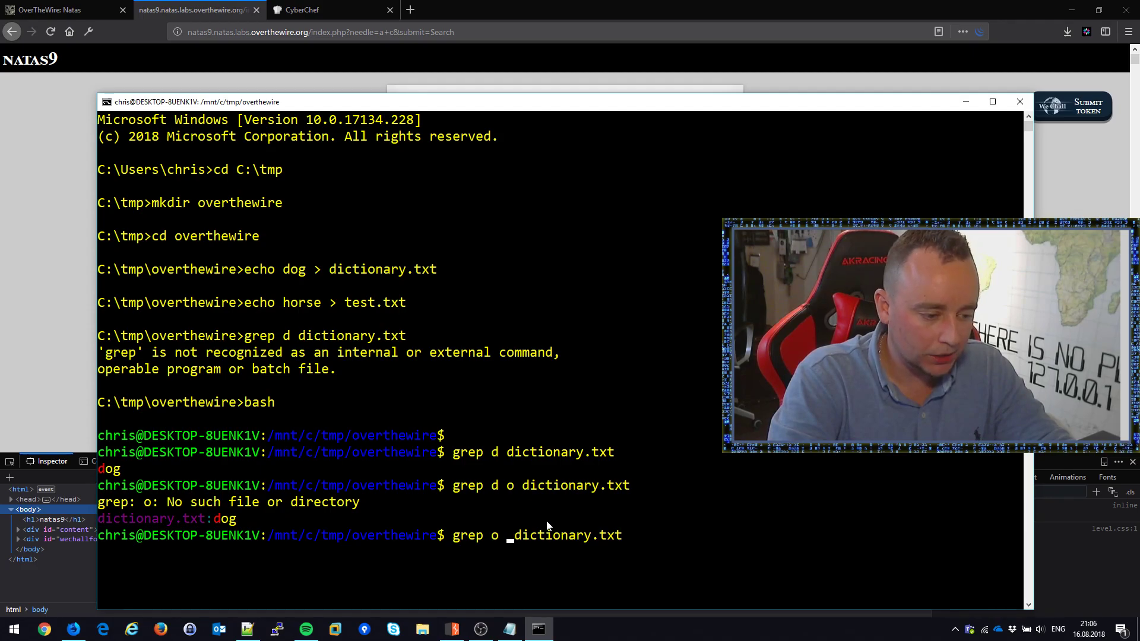
text(test.txt)
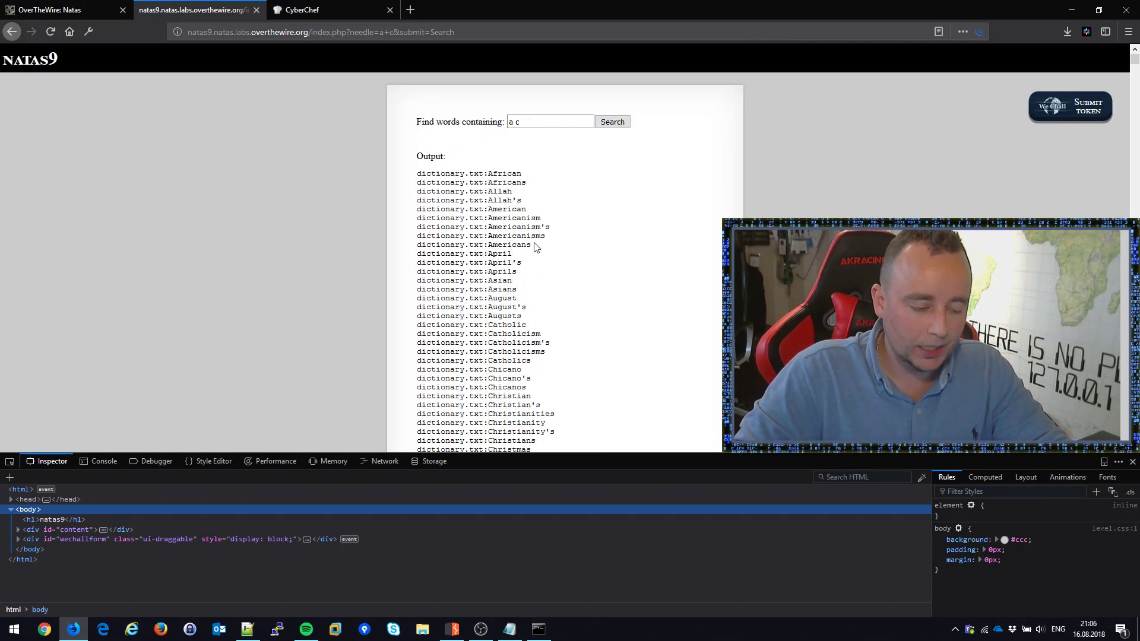
mouse_move(531, 261)
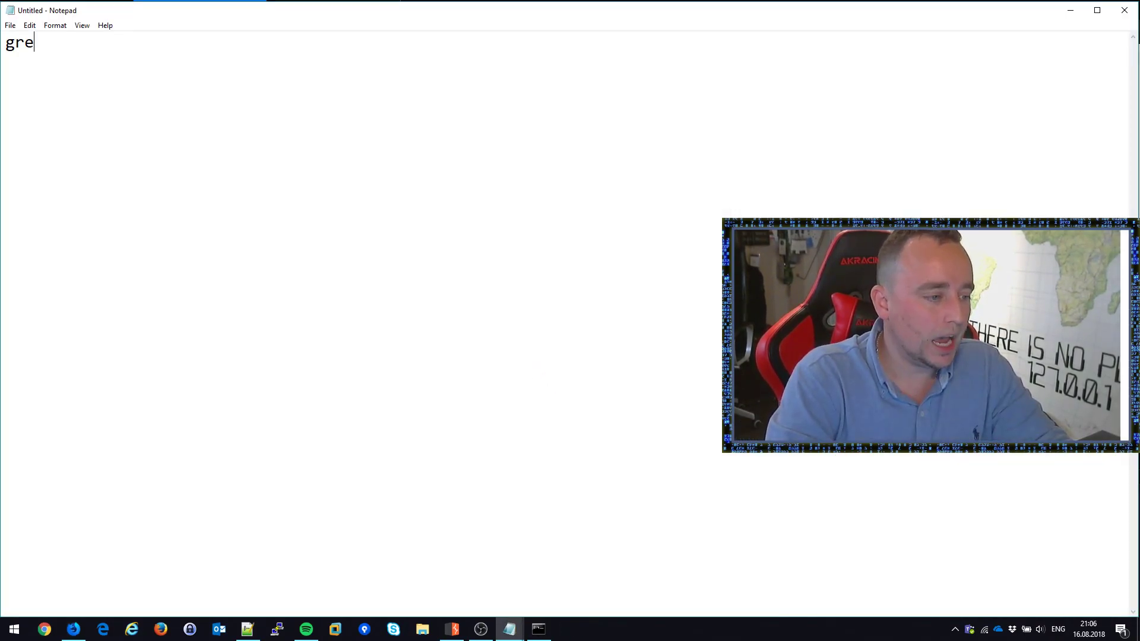
- Write exec("grep " + $_POST['needle'] + " dictionary.txt"); in Notepad
text(exec(")
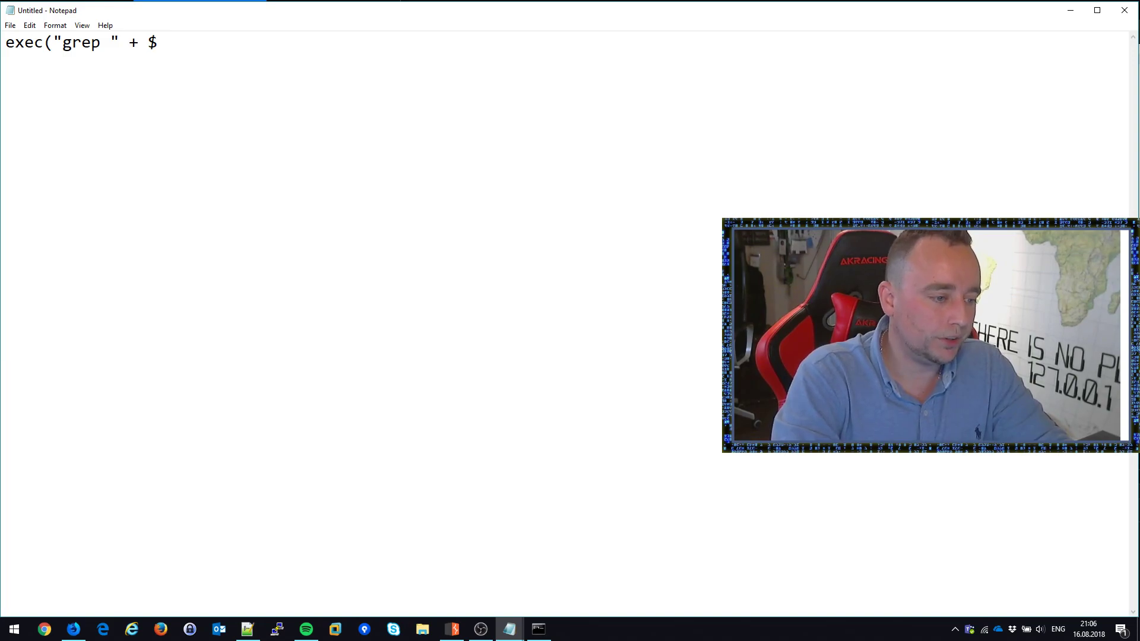
text(_POST[)
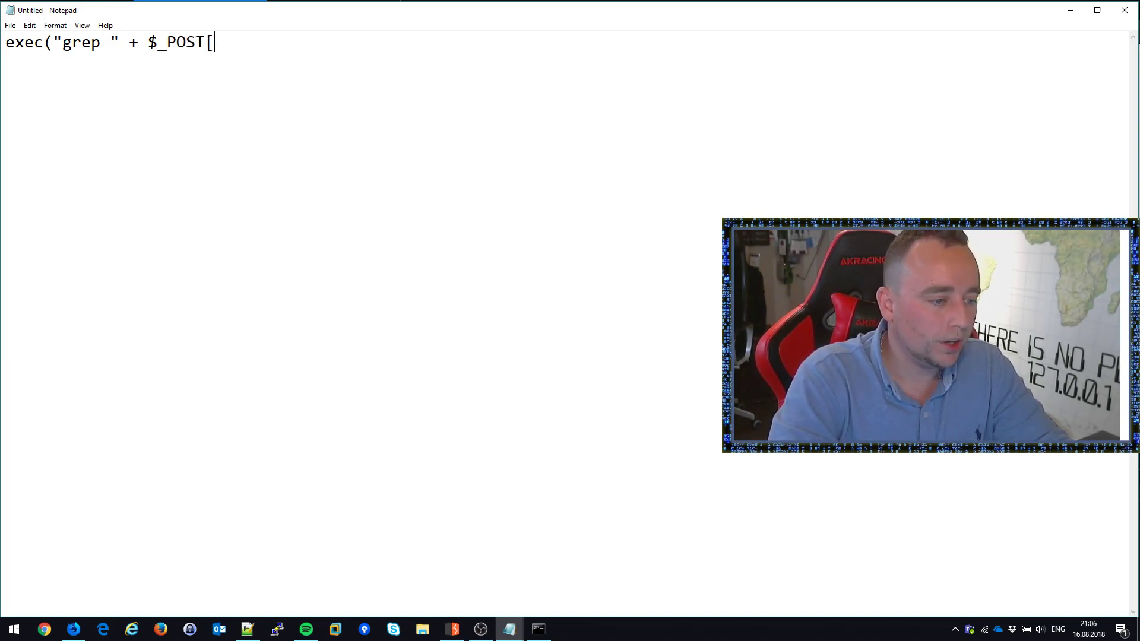
text(*')
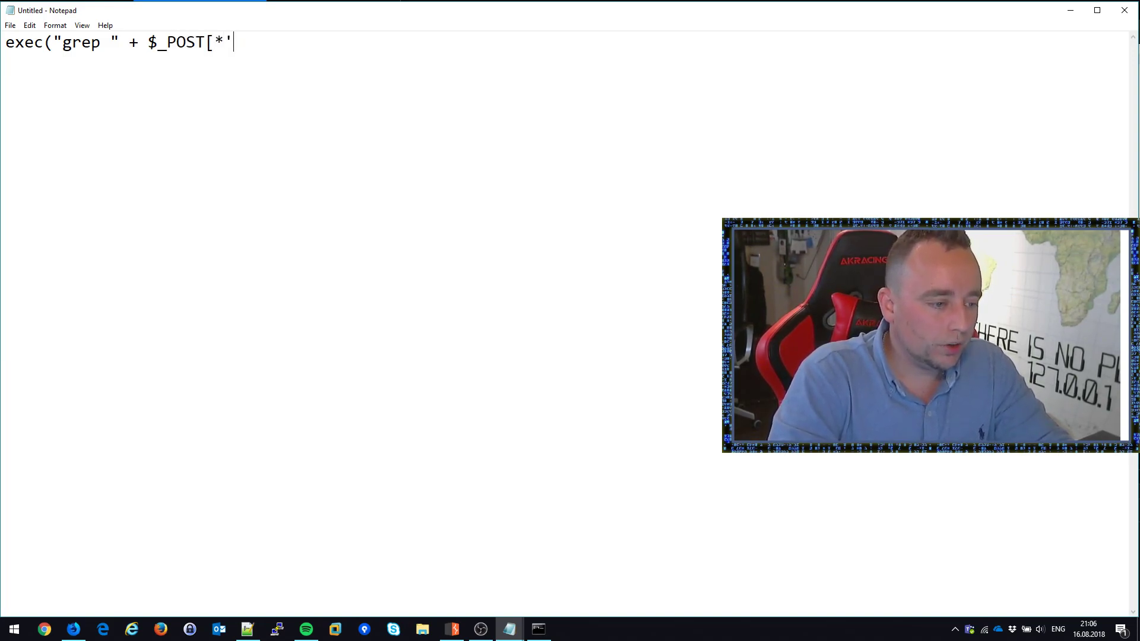
text(needle'])
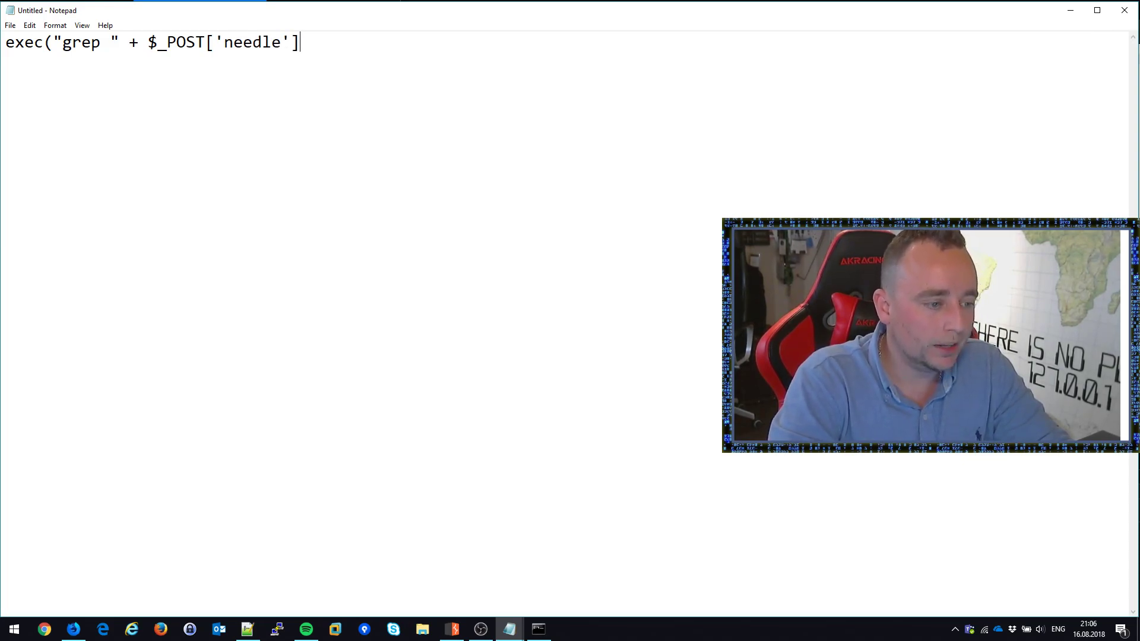
text(" ")
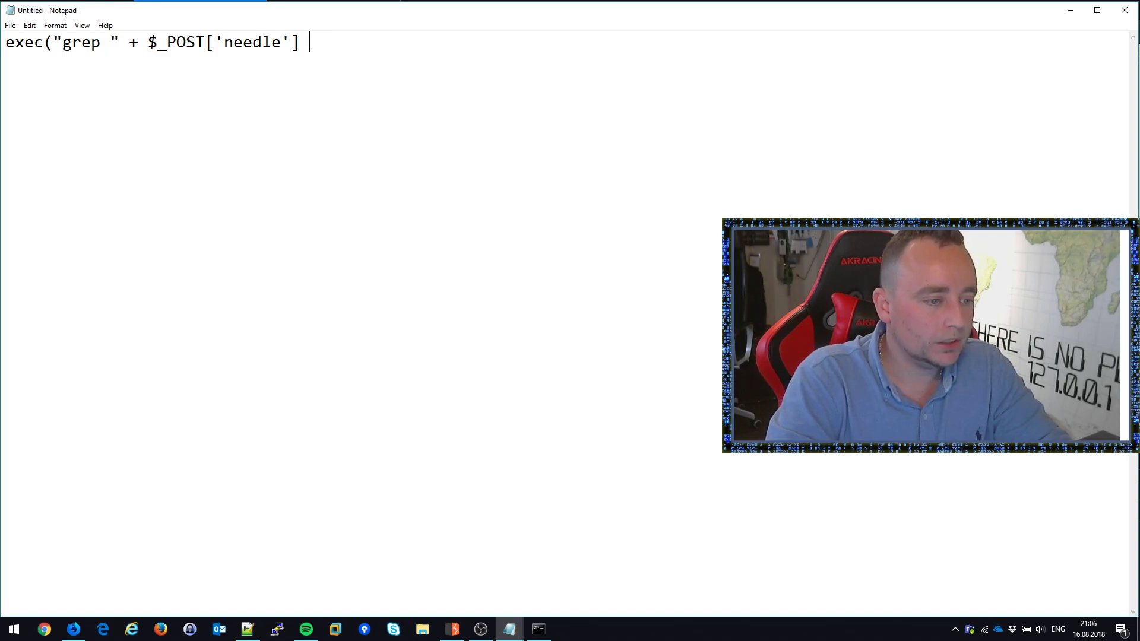
text(+ " dic)
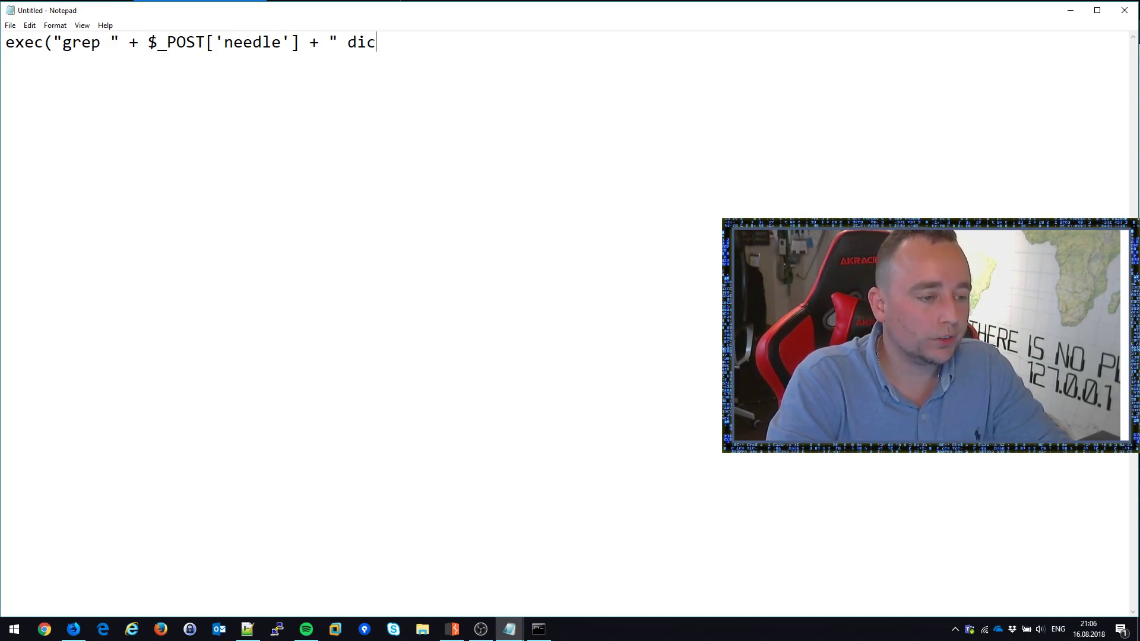
text(tionary.txt")
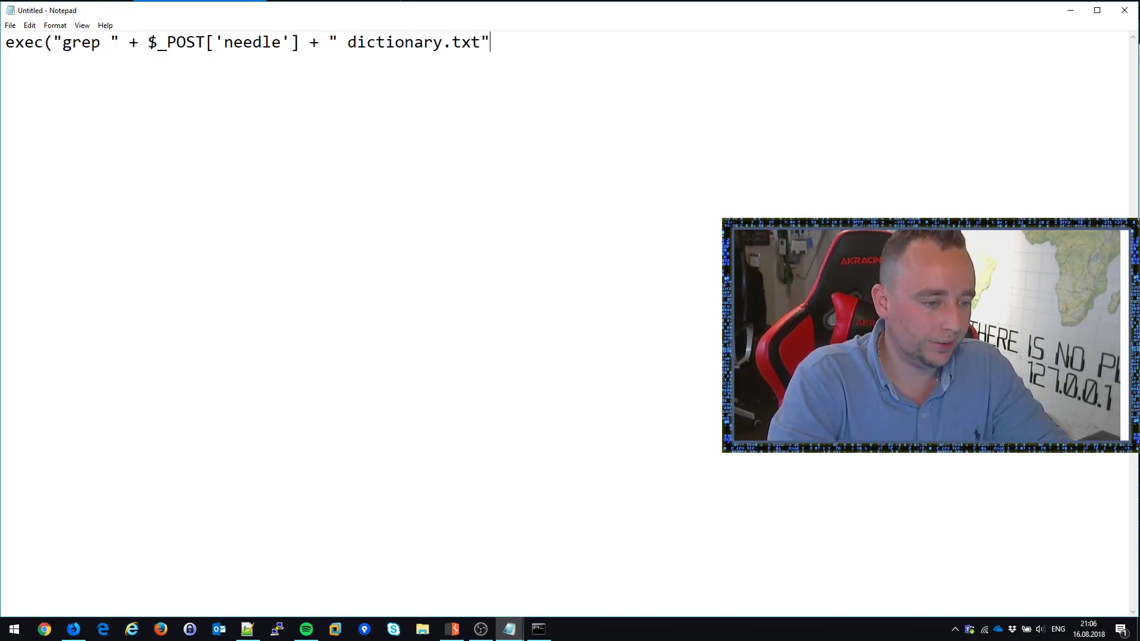
text();)
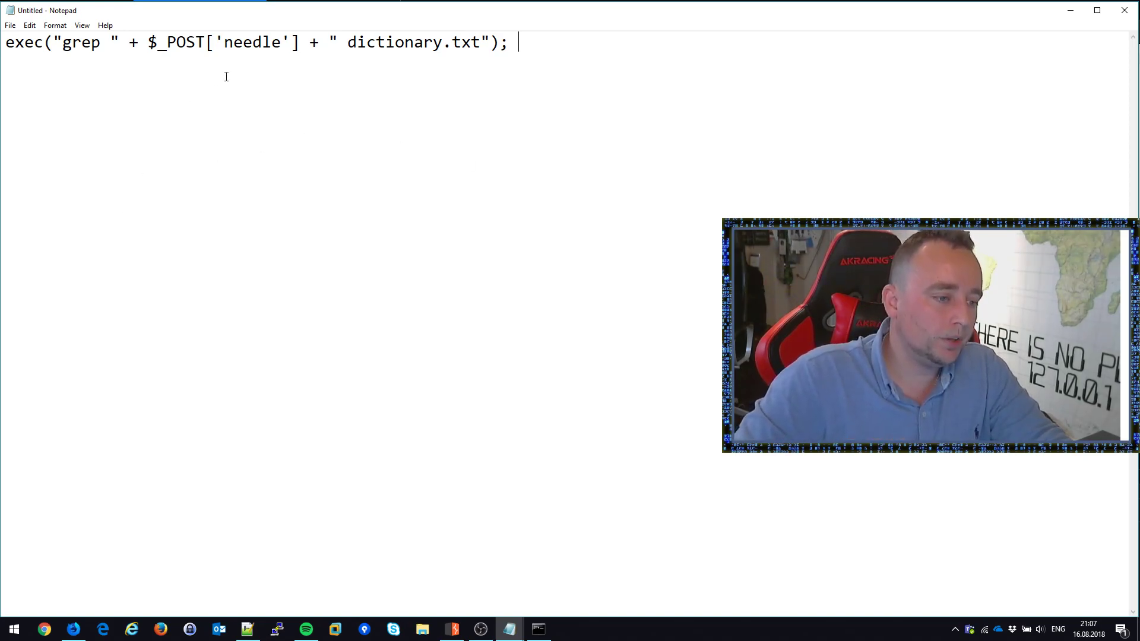
click(73, 629)
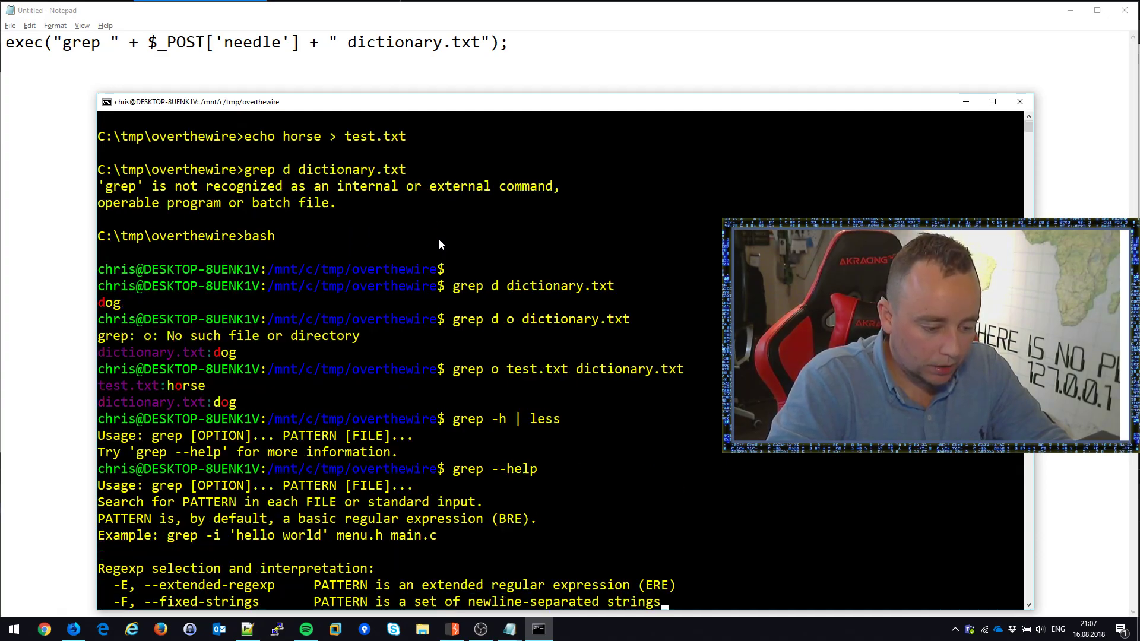
- Scroll through grep --help usage and options in bash
scroll(down, 3)
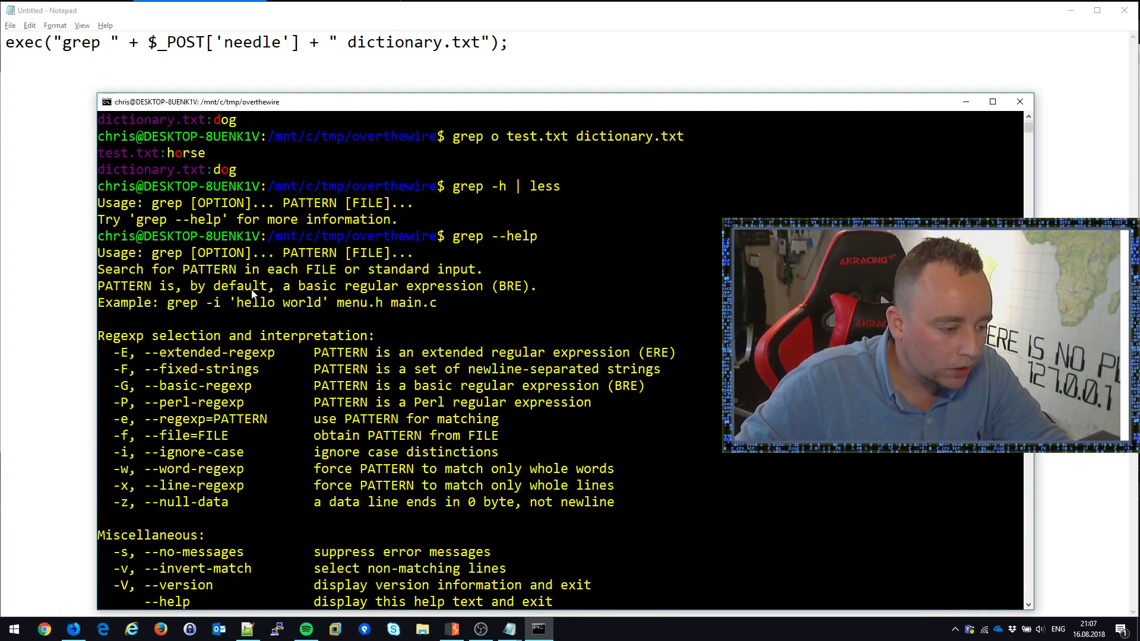
drag(237, 303, 328, 303)
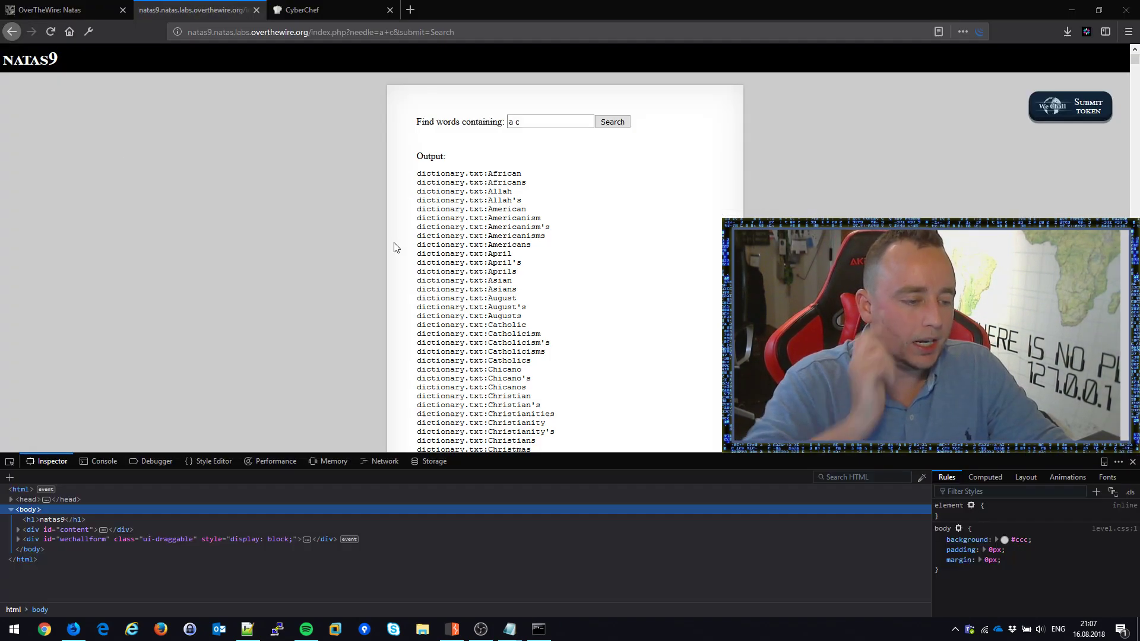
- Enter 'a /etc/passwd' in the Natas9 word search and select dictionary.txt in Notepad
click(550, 122)
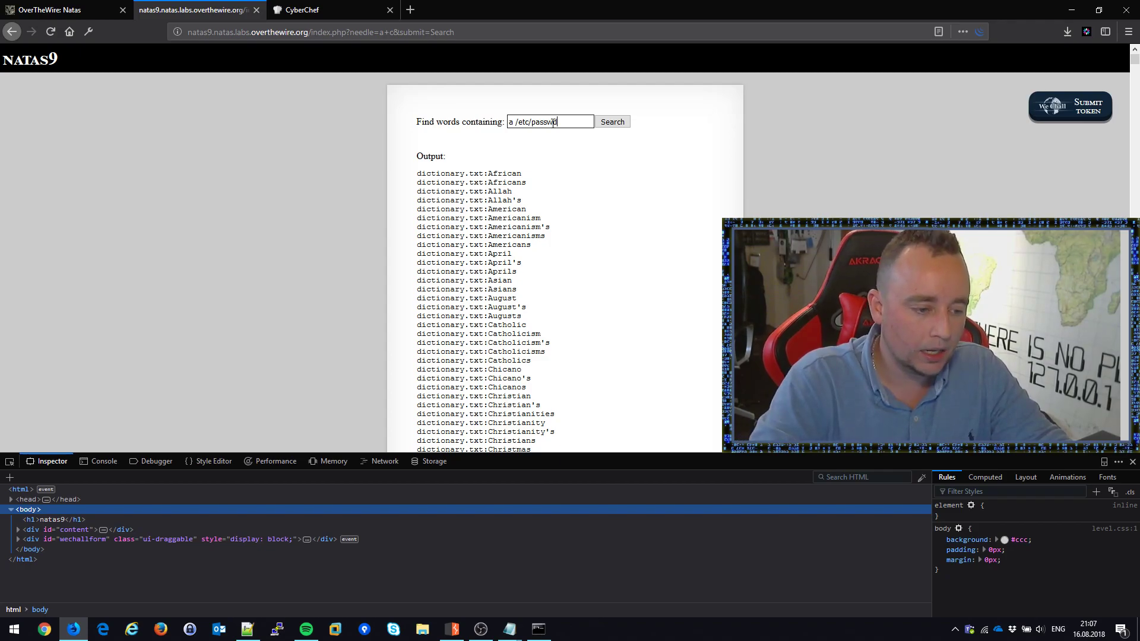
click(612, 121)
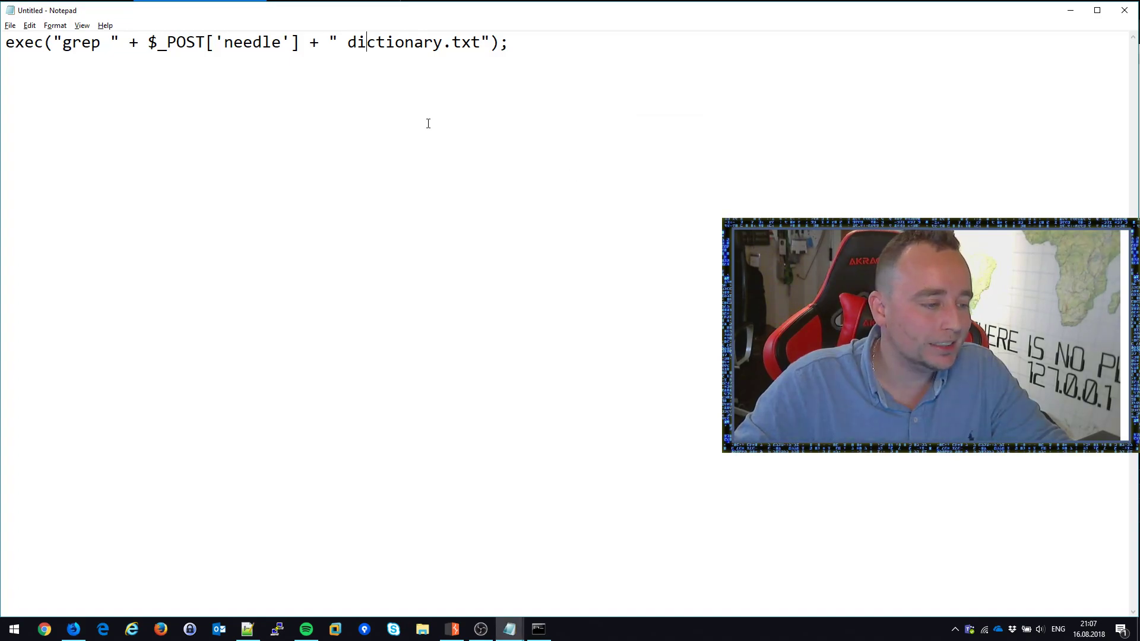
double_click(177, 43)
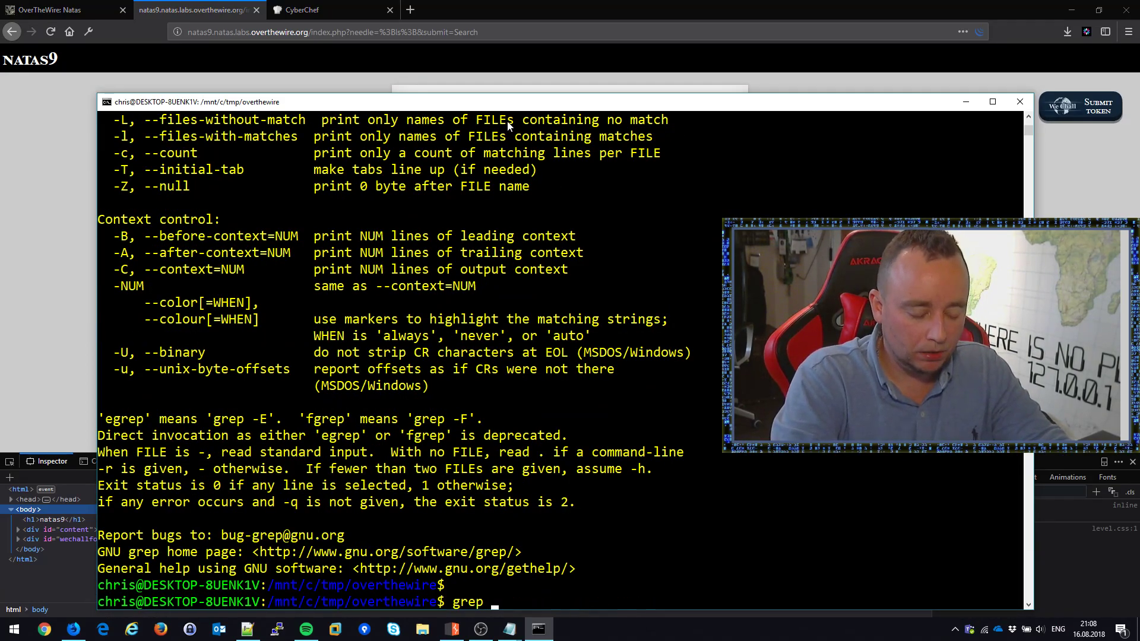
- Run grep test;ls; in bash to check whether the chained ls executes
text(test;ls;)
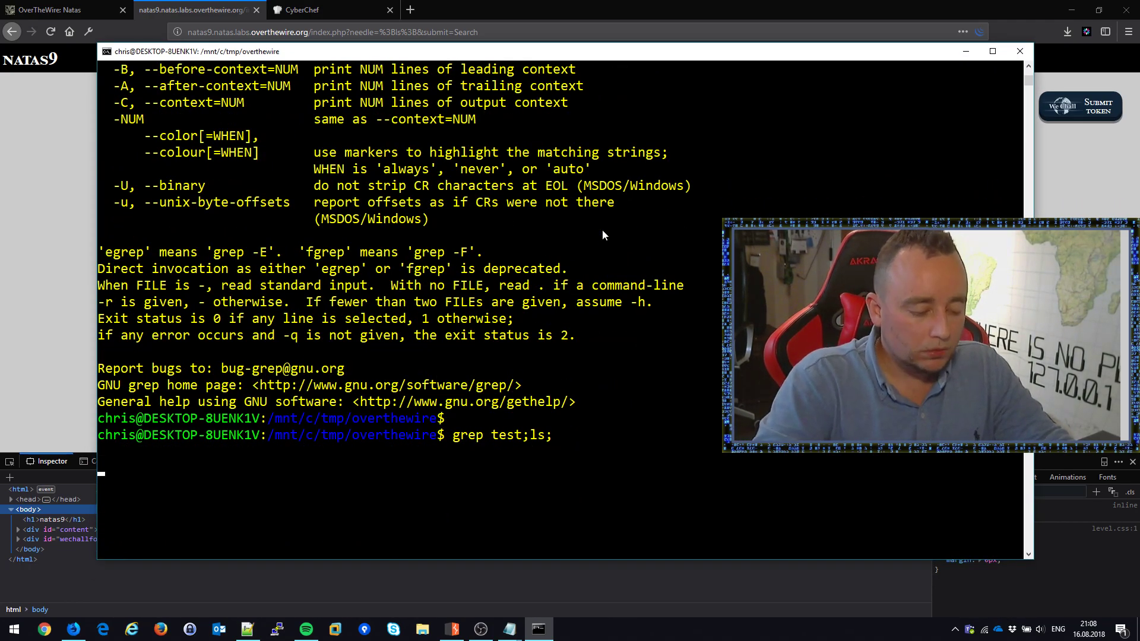
key(Ctrl+c)
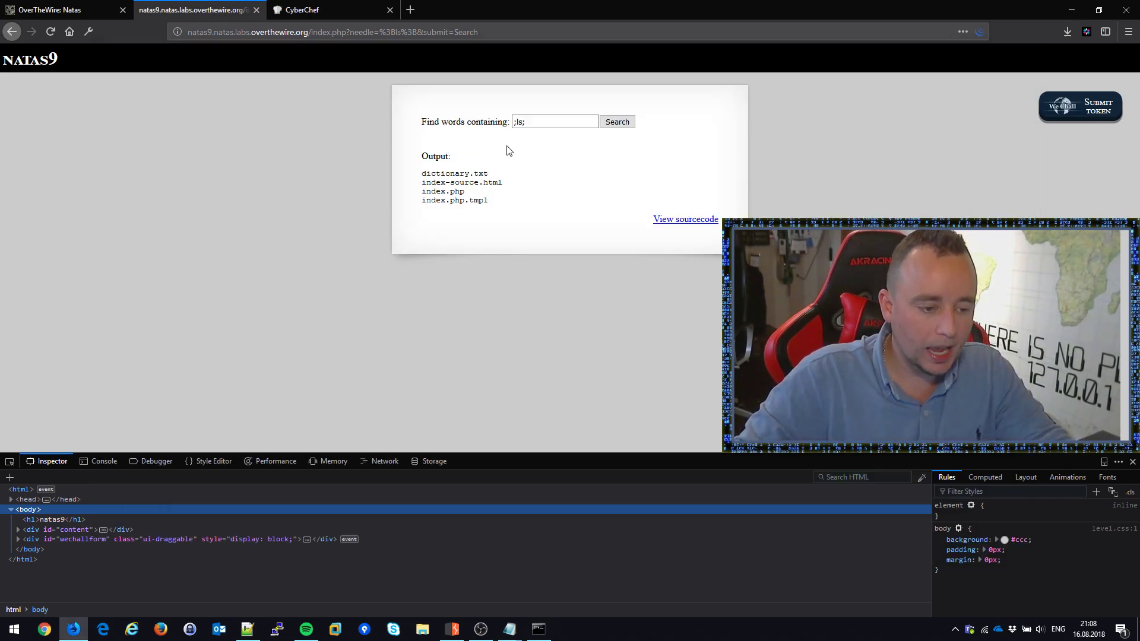
mouse_move(535, 171)
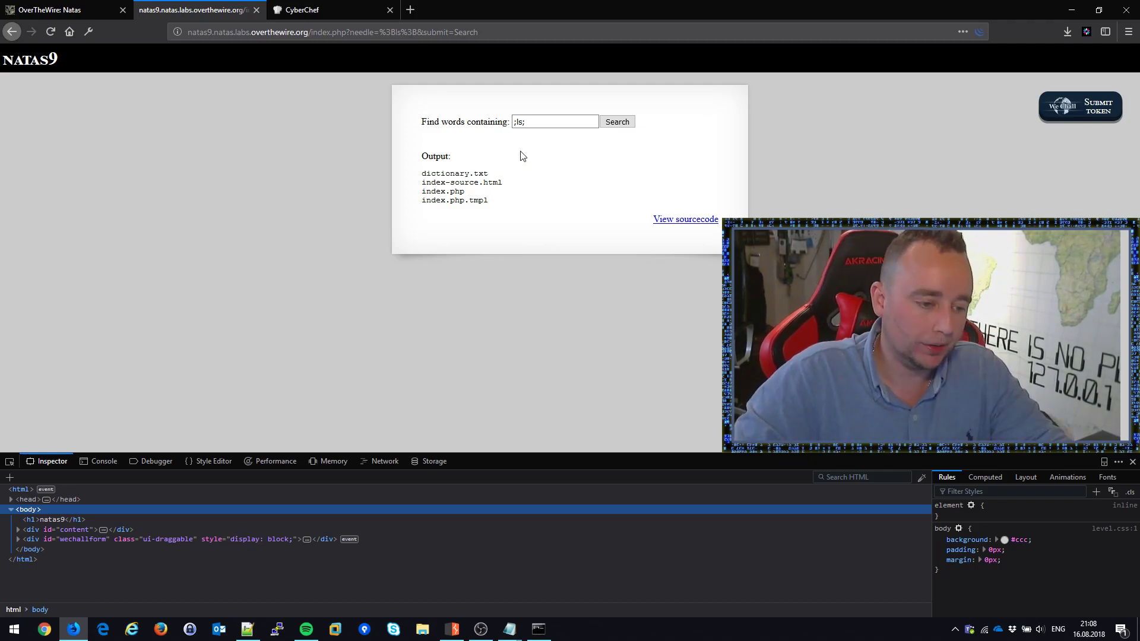
- Highlight the four listed files from the ;ls; output and return to the search field
drag(422, 155, 487, 204)
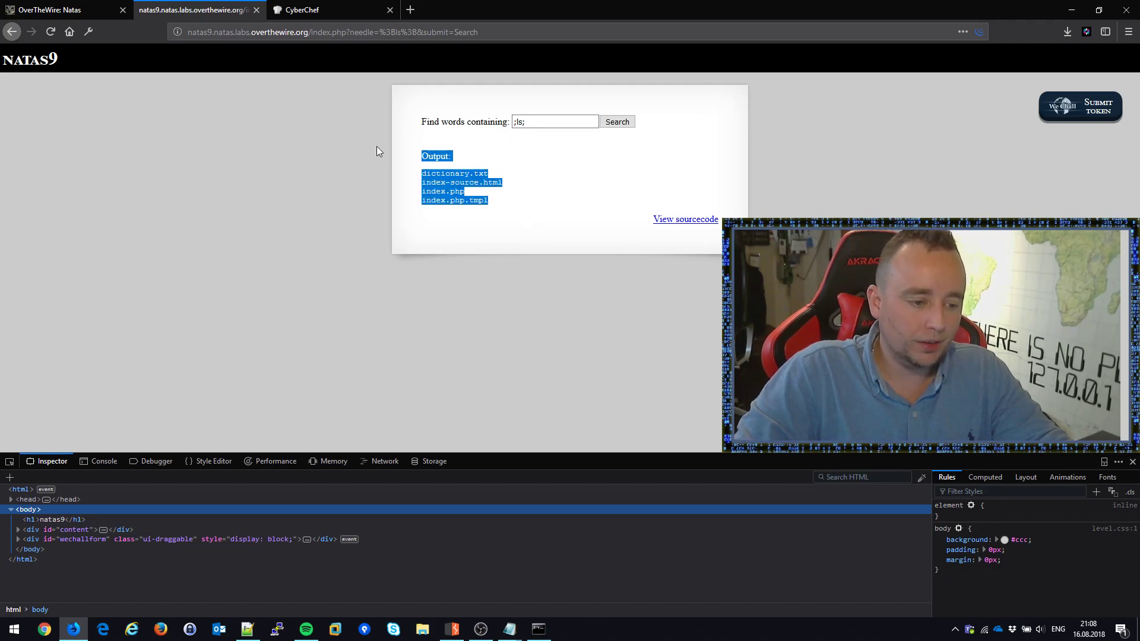
click(556, 122)
text(;)
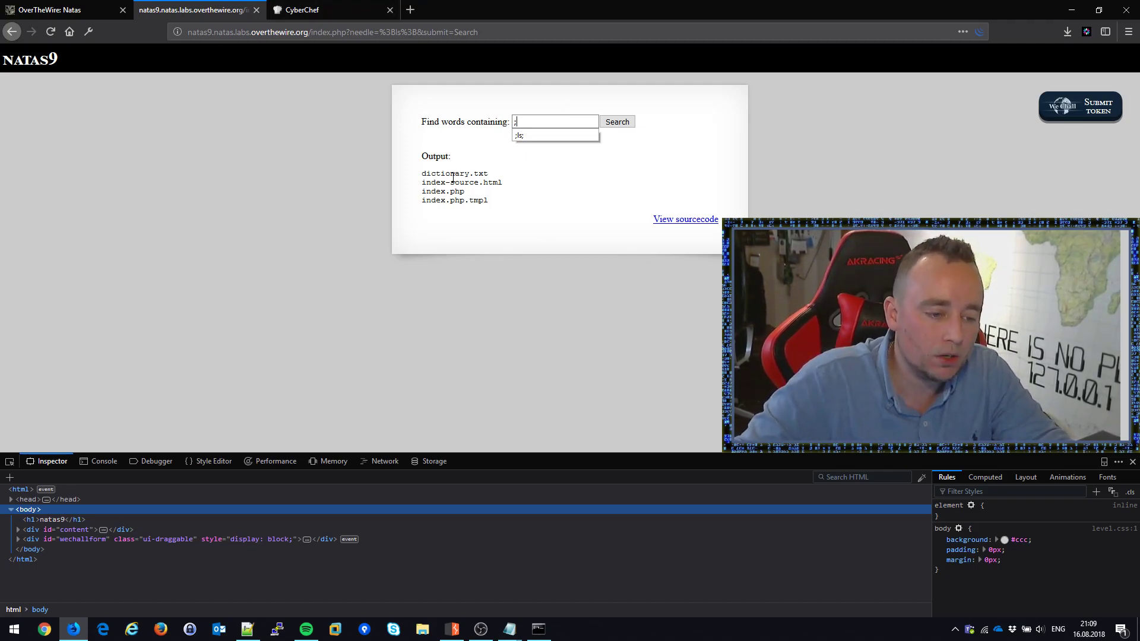
- Search for ;cat /etc/natas_webpass/natas10; to reveal the natas10 password
text(cat /et)
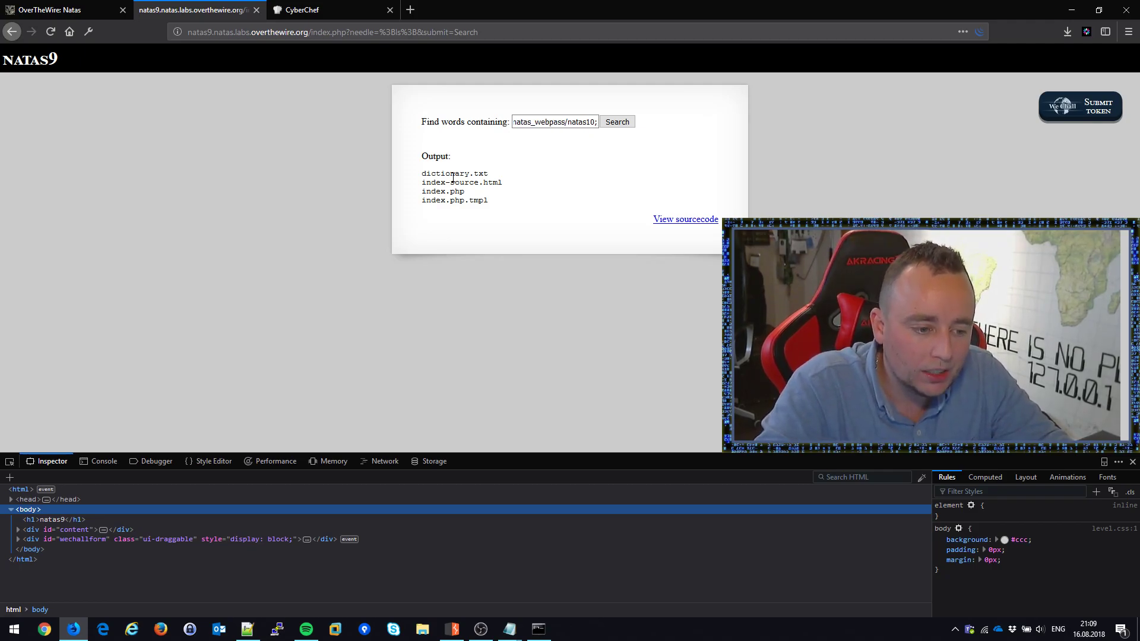
triple_click(554, 121)
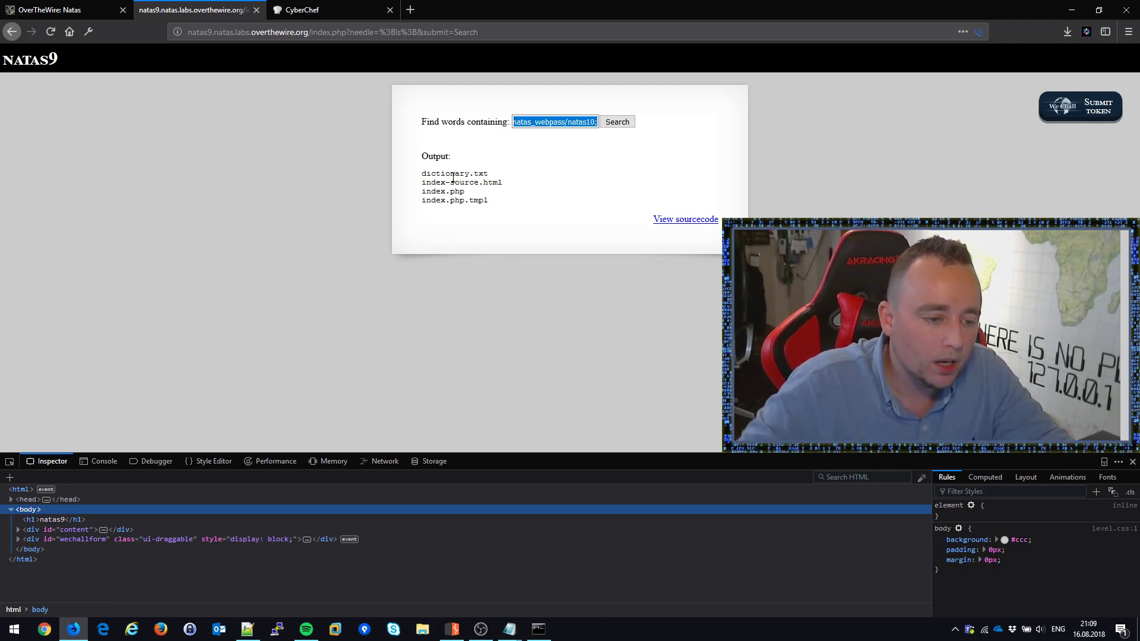
click(616, 122)
text(natas10)
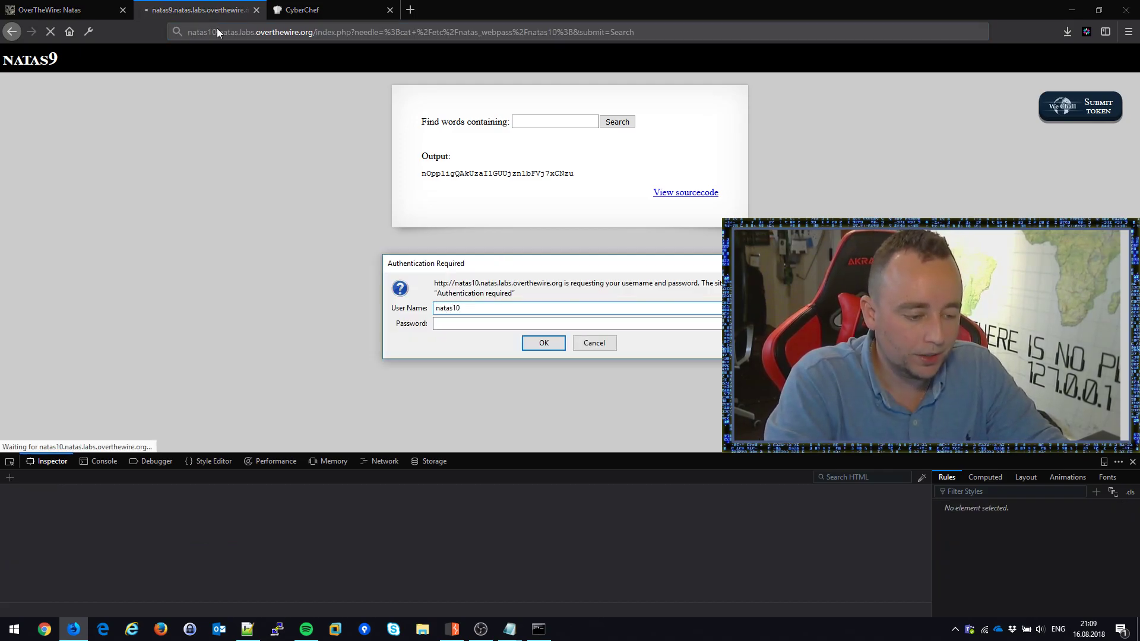
- Submit the natas10 credentials to log into Natas10
click(543, 343)
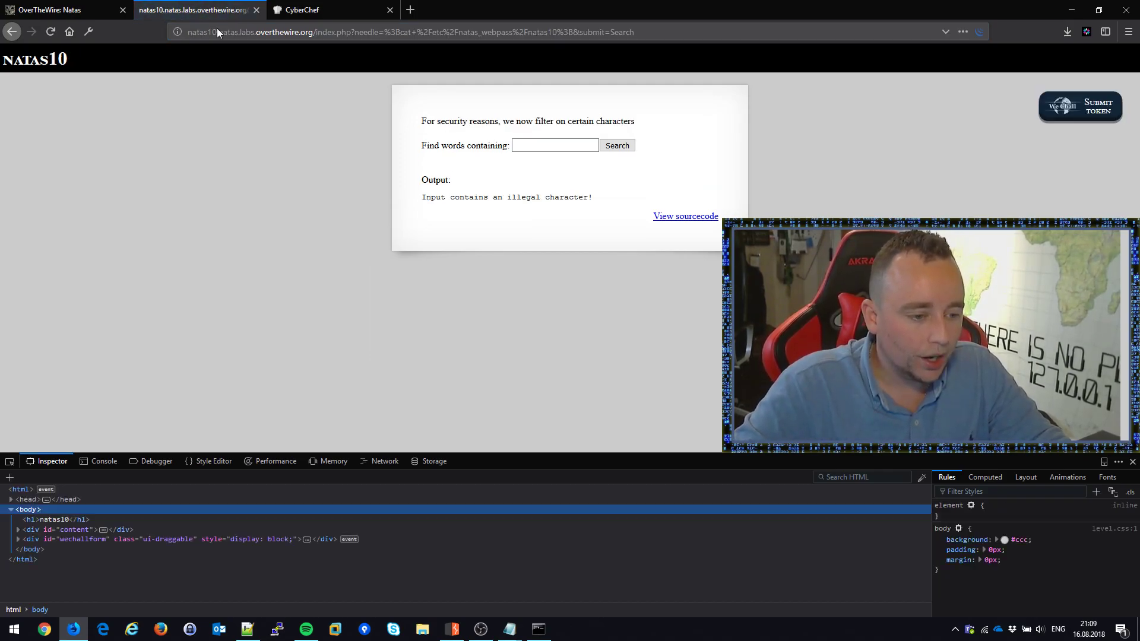